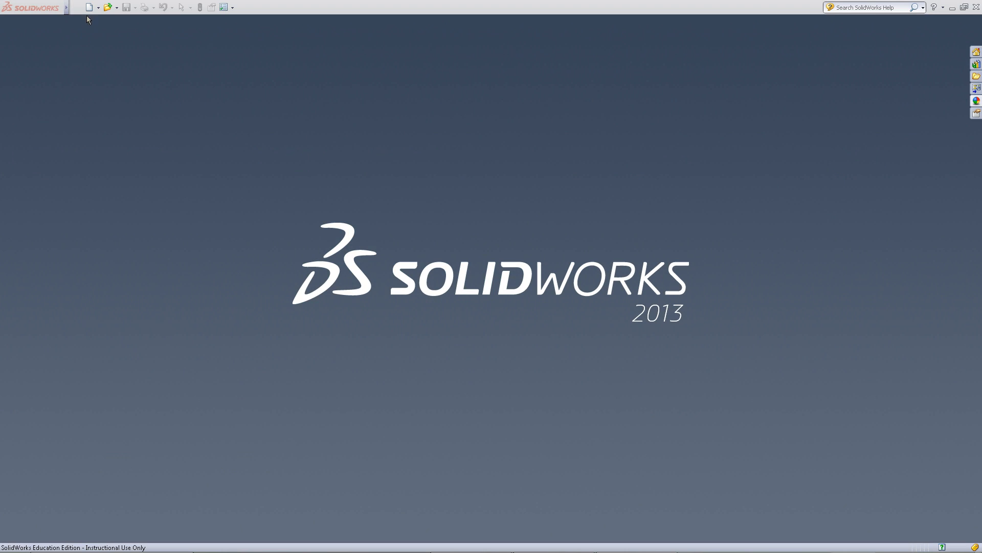
Create a new blank Part document from the New SolidWorks Document dialog
click(90, 7)
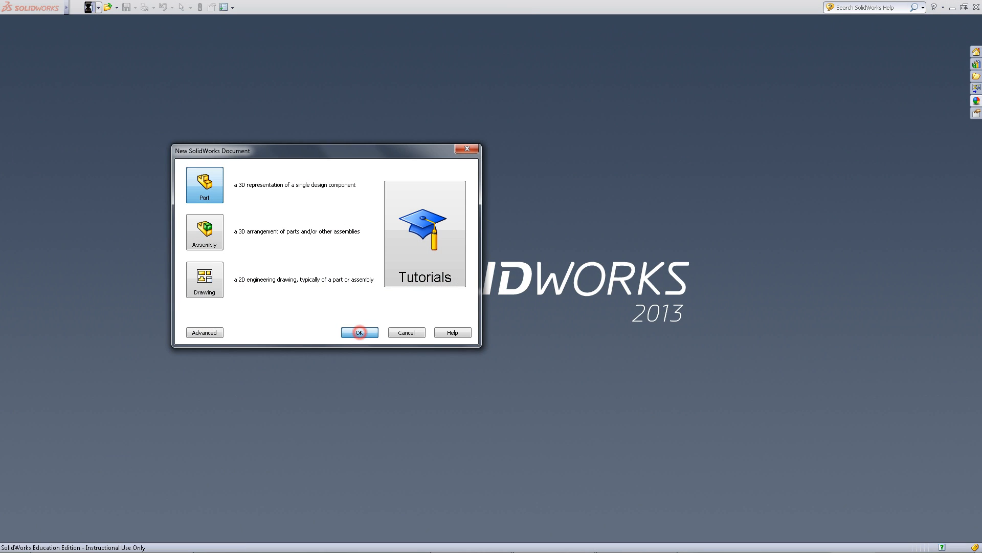
click(359, 331)
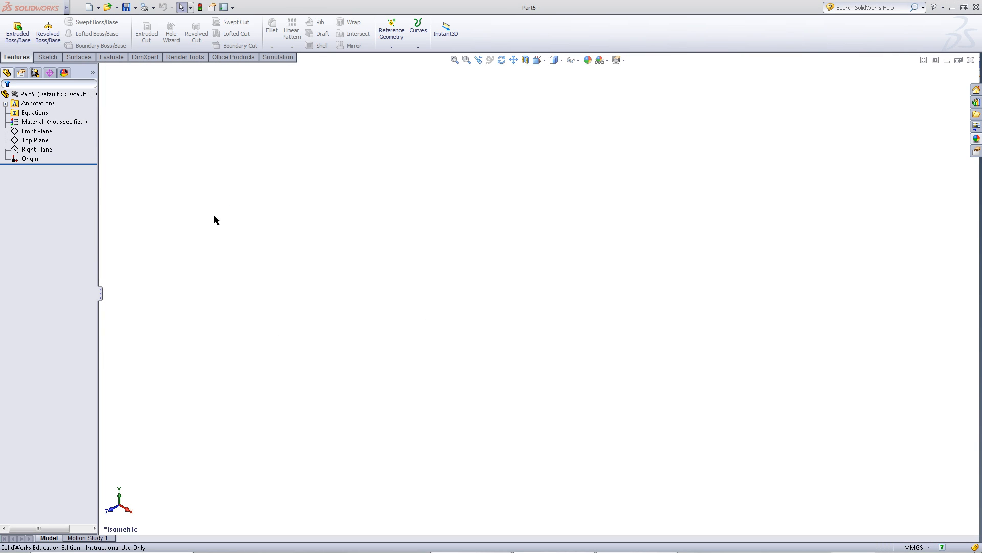
Start a sketch on the Front Plane and draw the closed four-sided wedge profile with the Line tool
right_click(37, 130)
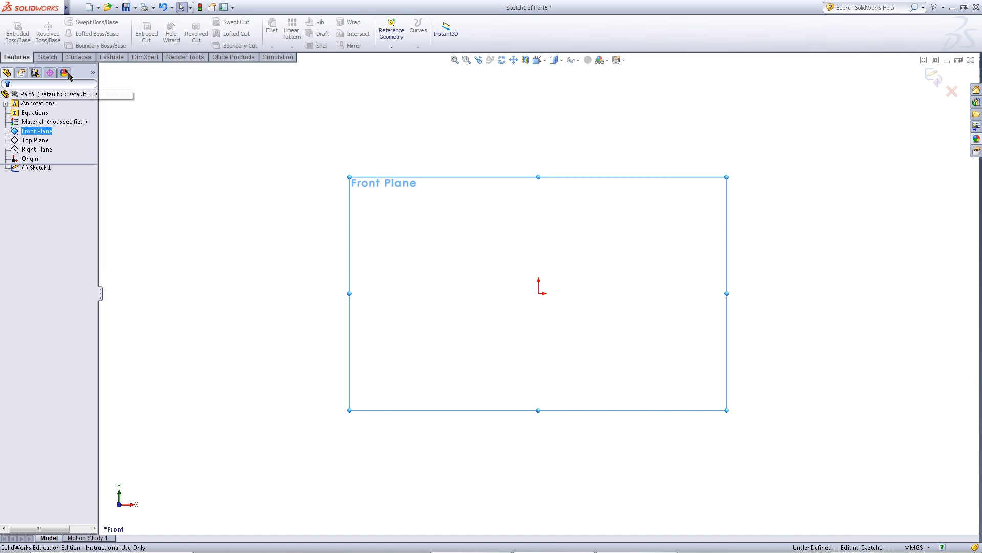
click(47, 57)
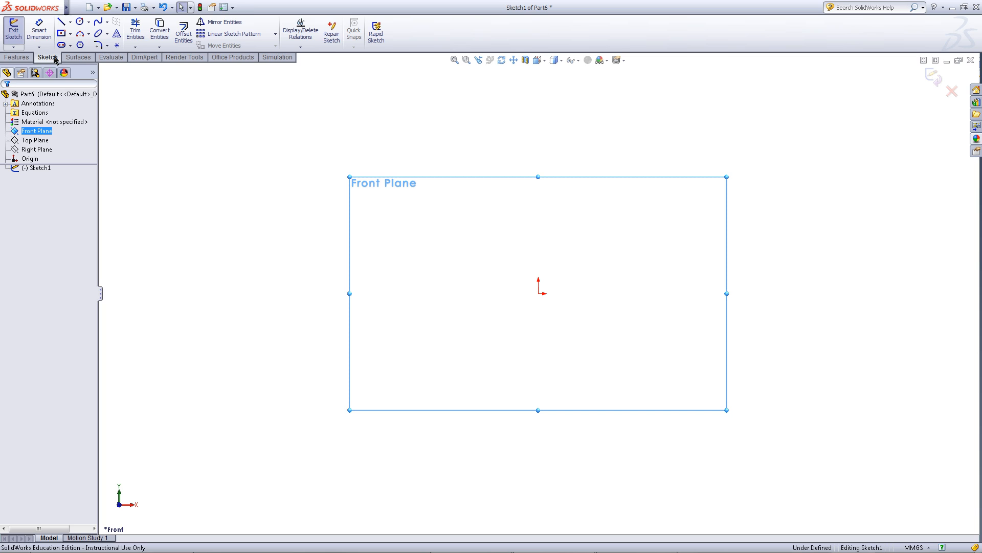
click(61, 22)
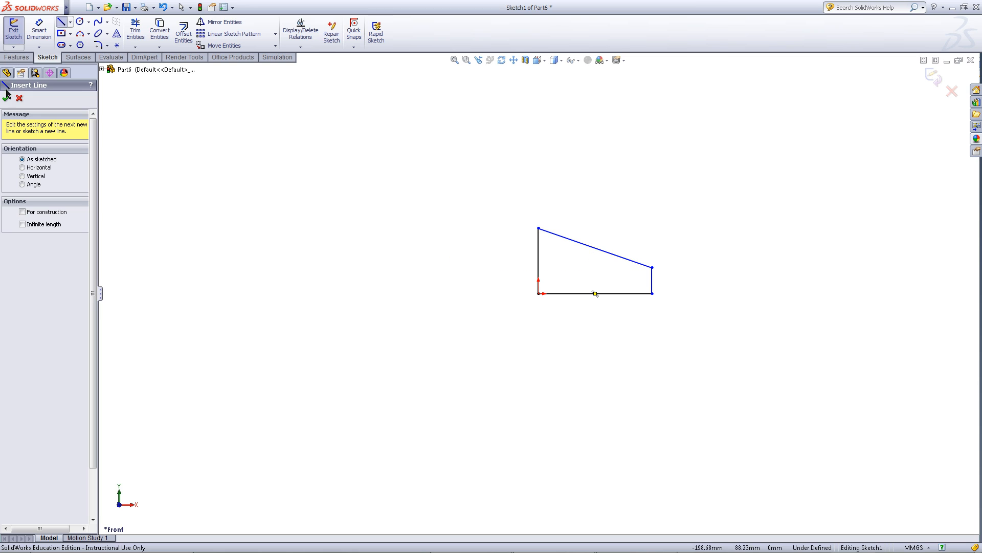
Check the bottom and left vertical edges of the wedge outline for their relations, then clear the selection
click(567, 294)
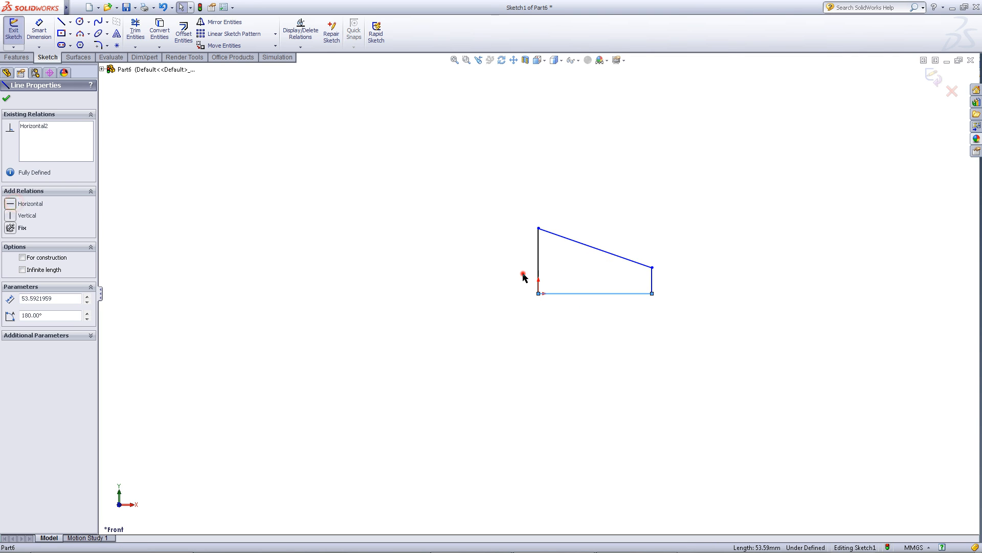
click(6, 98)
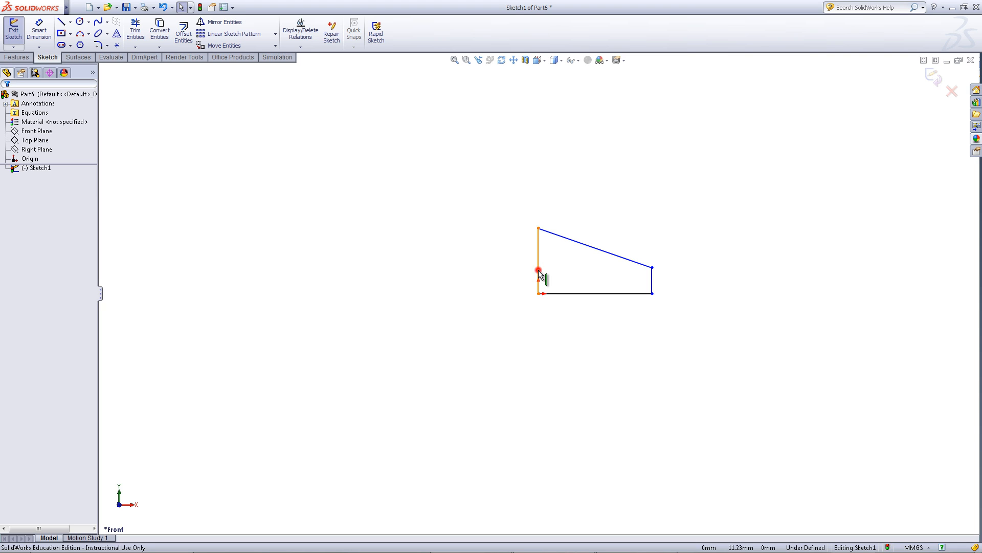
click(537, 251)
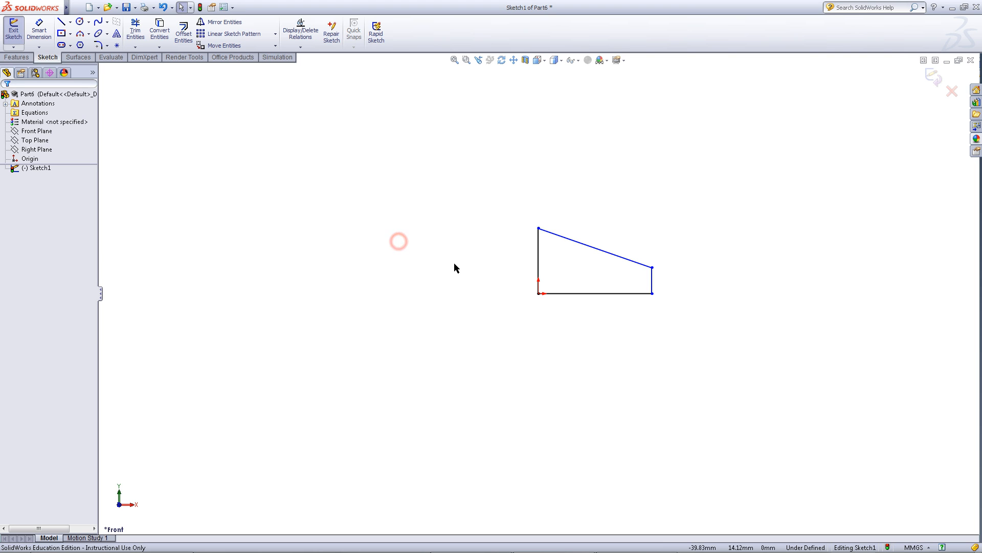
Dimension the wedge to a 24 mm base, 20 mm height and 60° slope angle, then exit the sketch
click(39, 30)
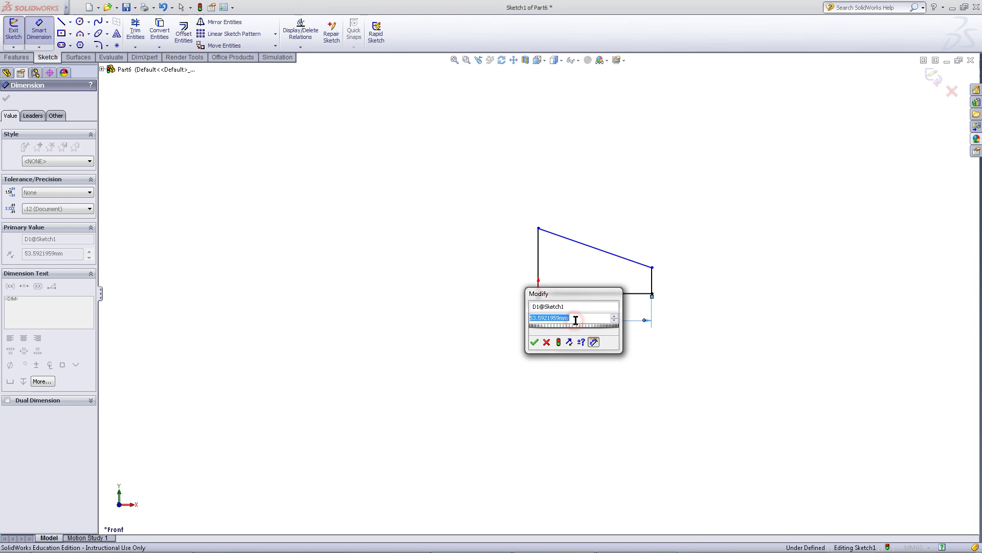
click(535, 341)
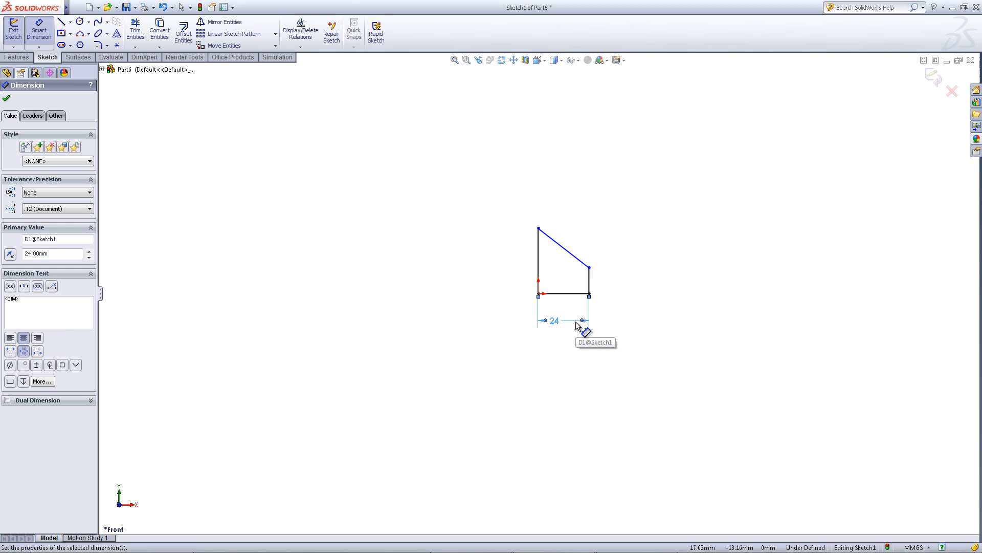
click(537, 260)
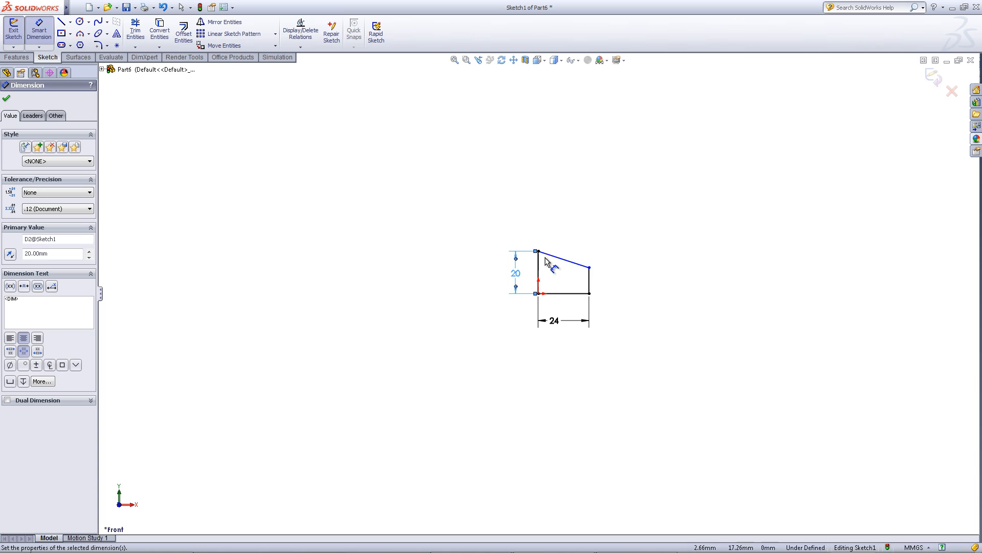
click(562, 258)
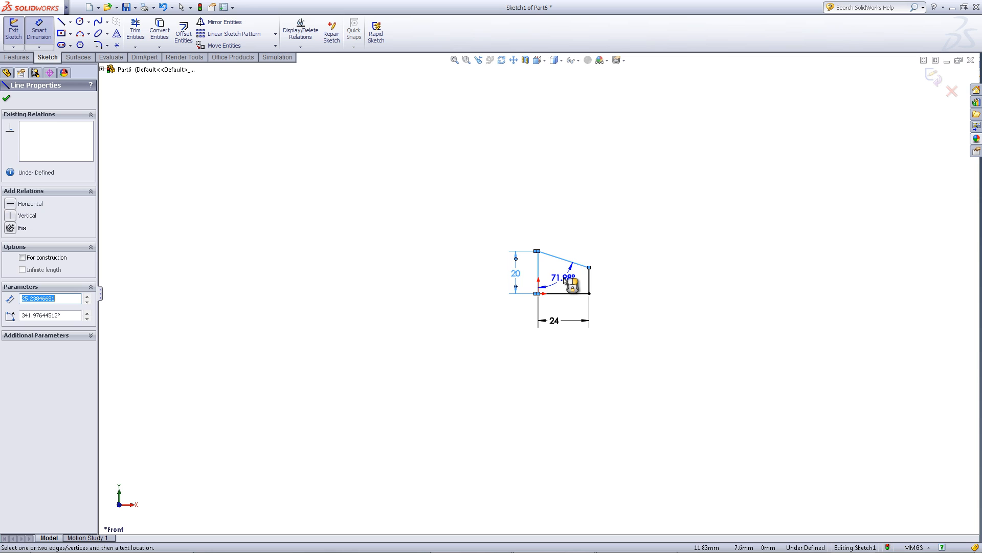
click(561, 277)
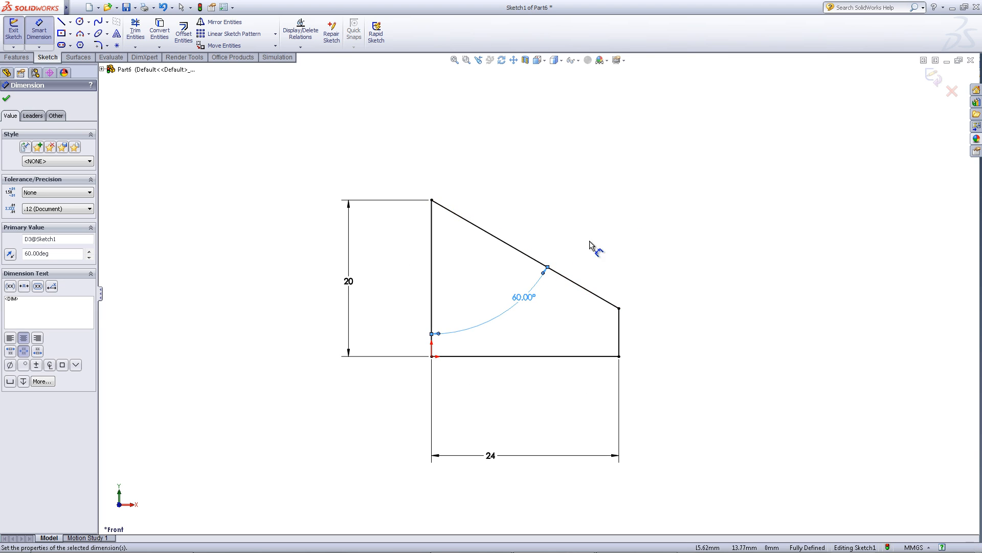
mouse_move(533, 307)
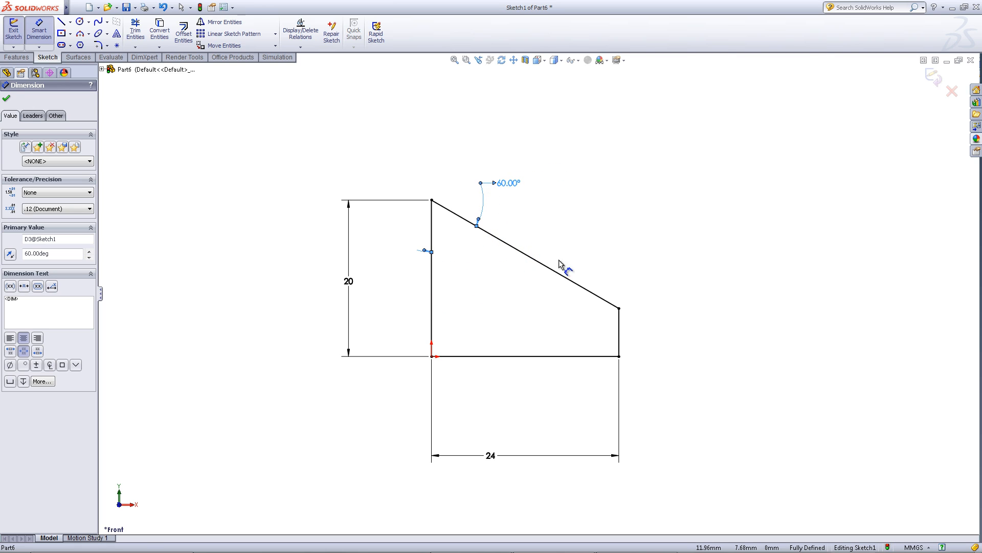
click(6, 98)
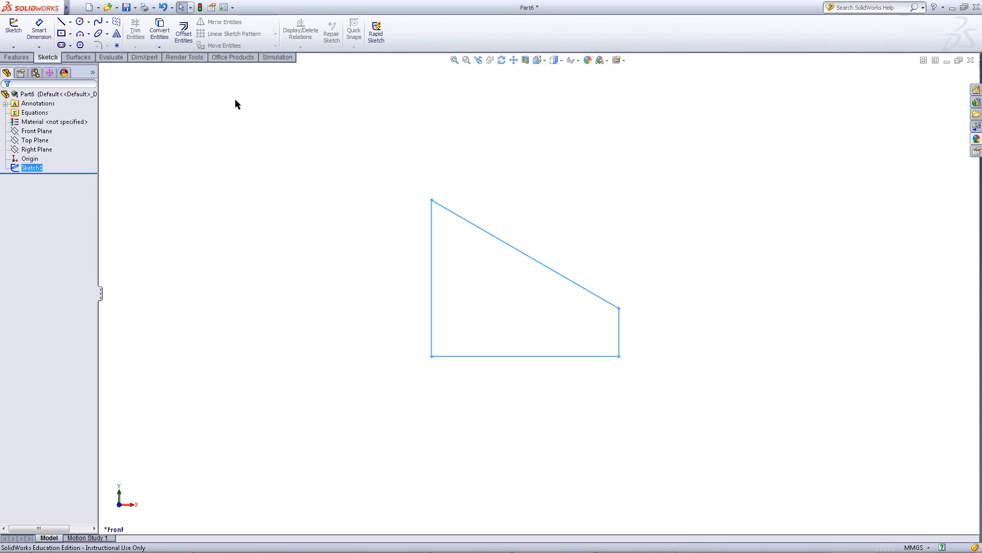
Extrude the wedge profile 20 mm with the Mid Plane end condition into Boss-Extrude1
click(16, 57)
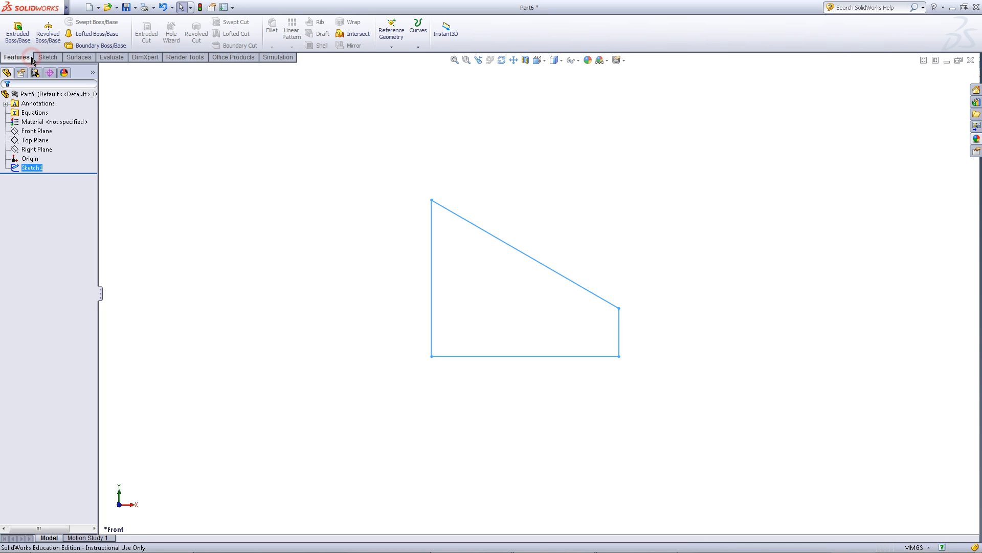
click(17, 29)
text(20)
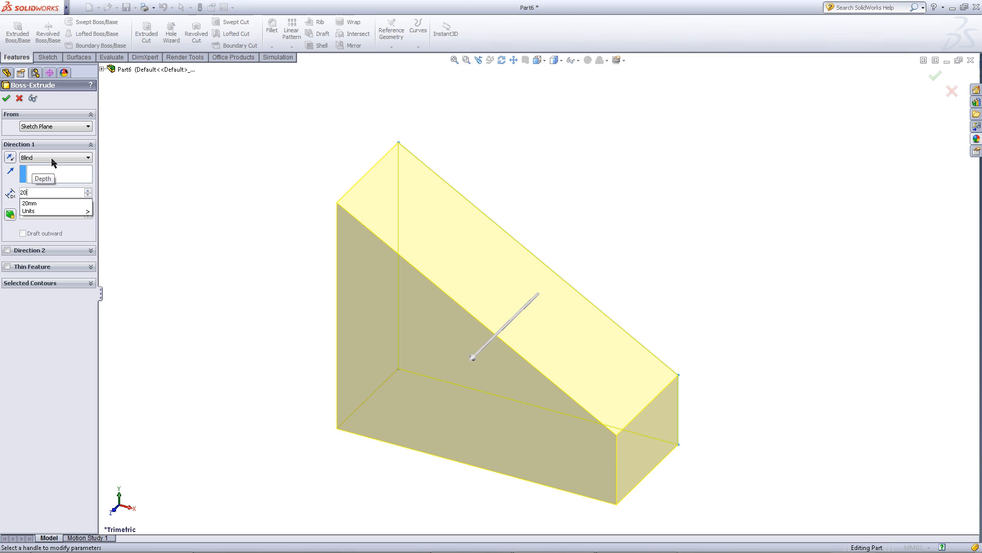
click(87, 158)
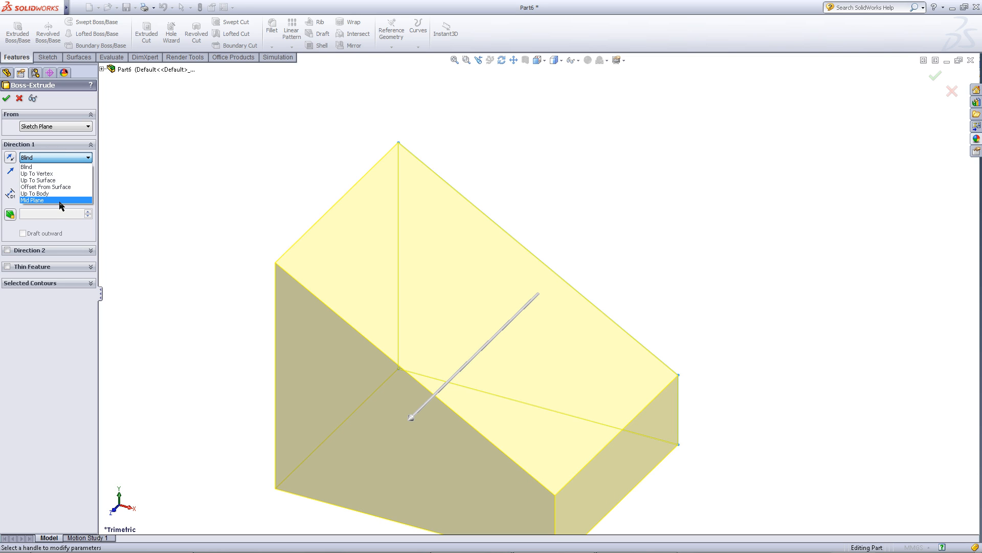
click(32, 200)
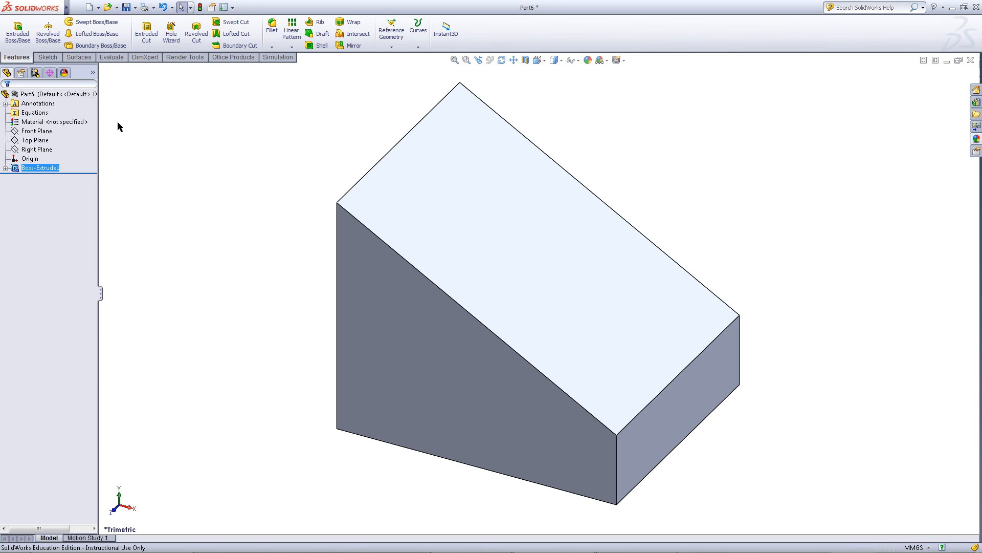
Assign Oak from the Woods category of the Material library to the wedge block
right_click(49, 122)
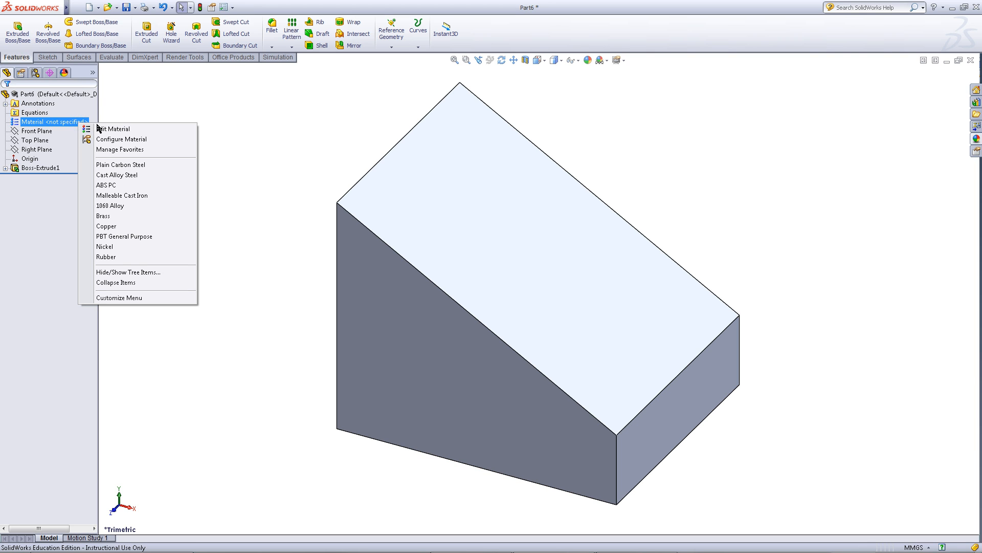
click(115, 128)
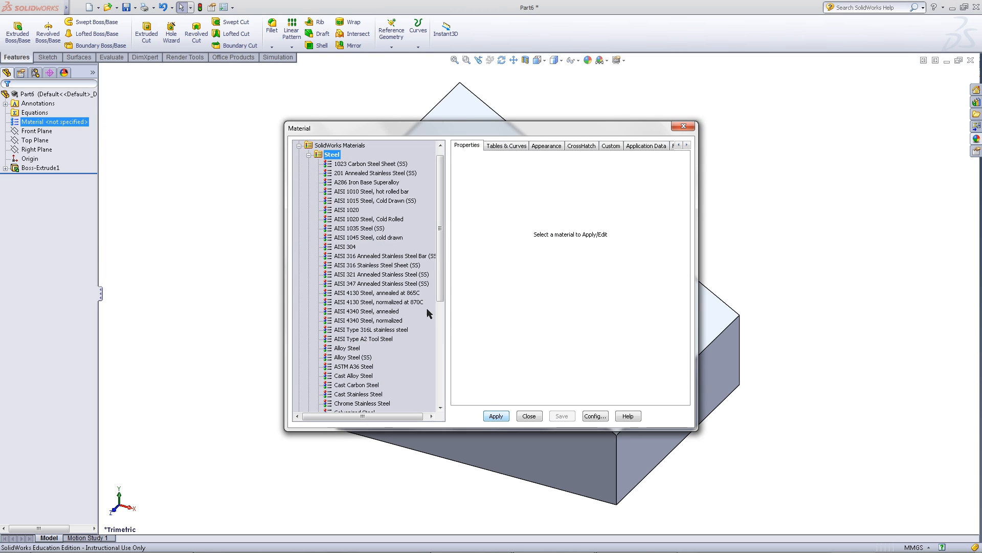
click(309, 155)
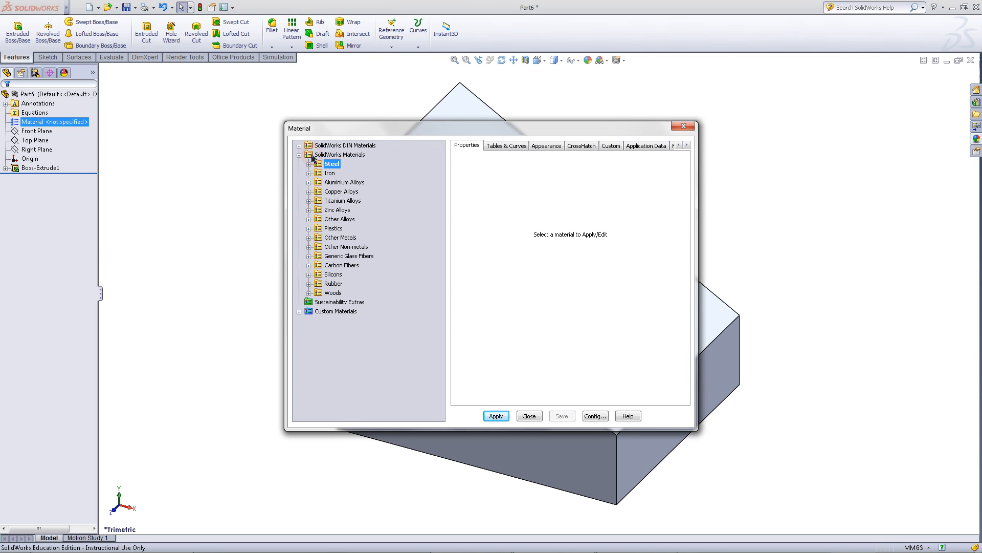
mouse_move(310, 298)
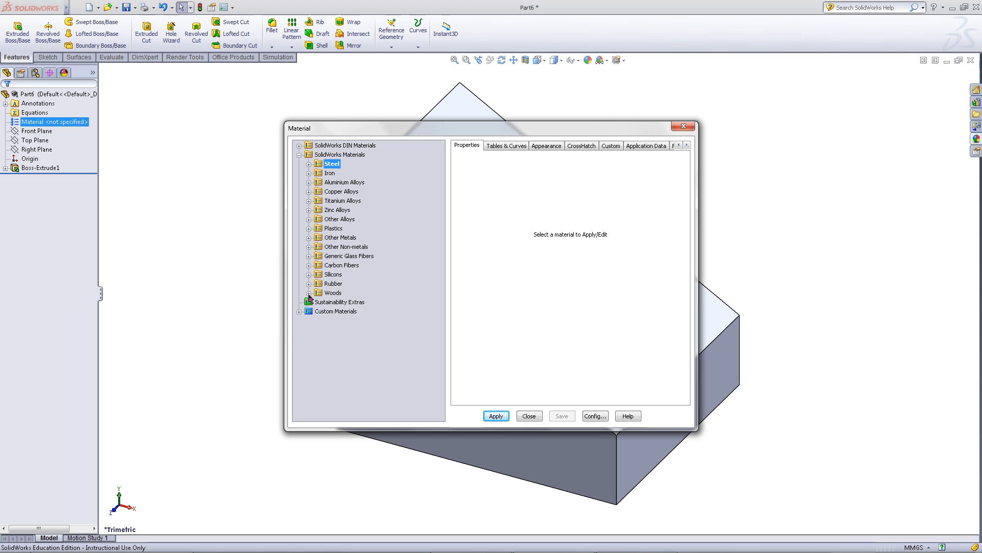
click(308, 292)
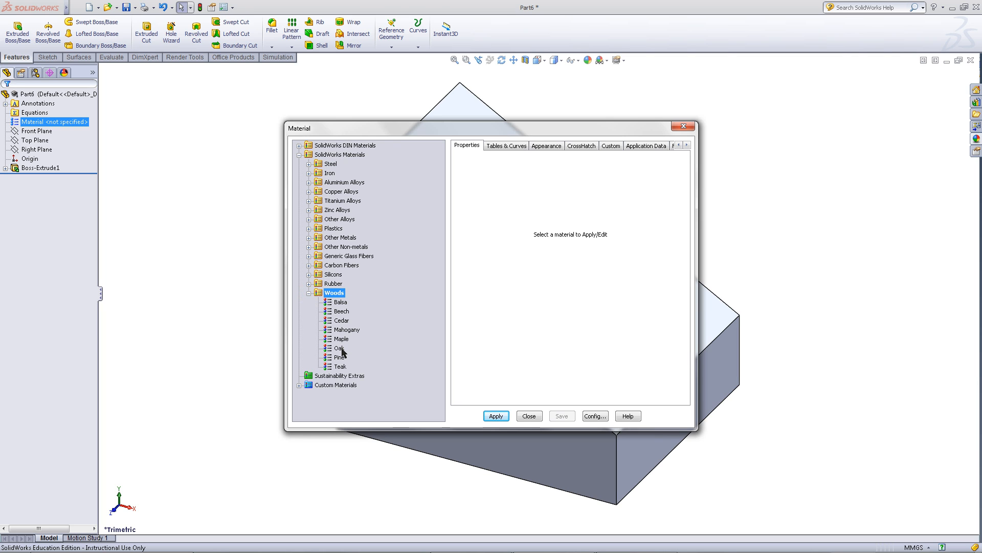
click(336, 348)
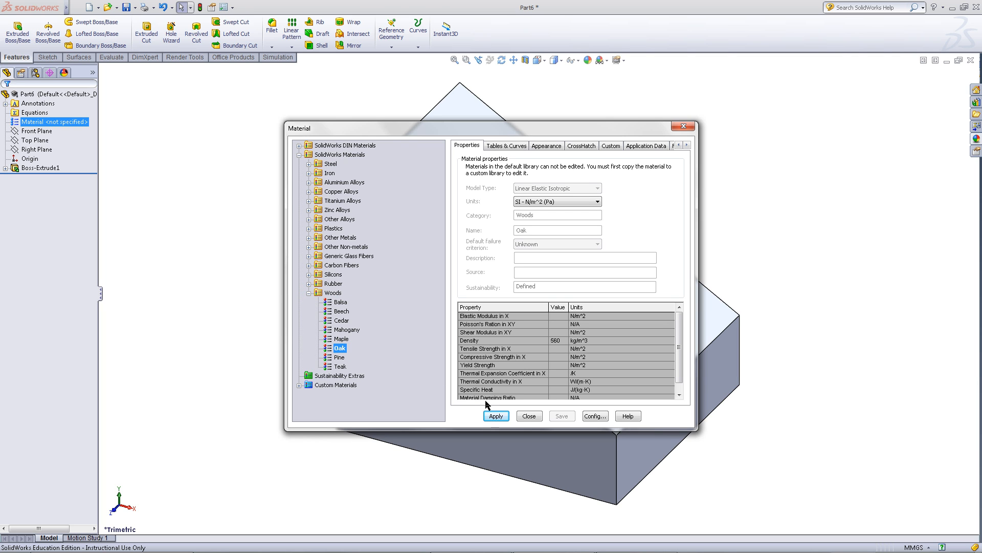
click(495, 415)
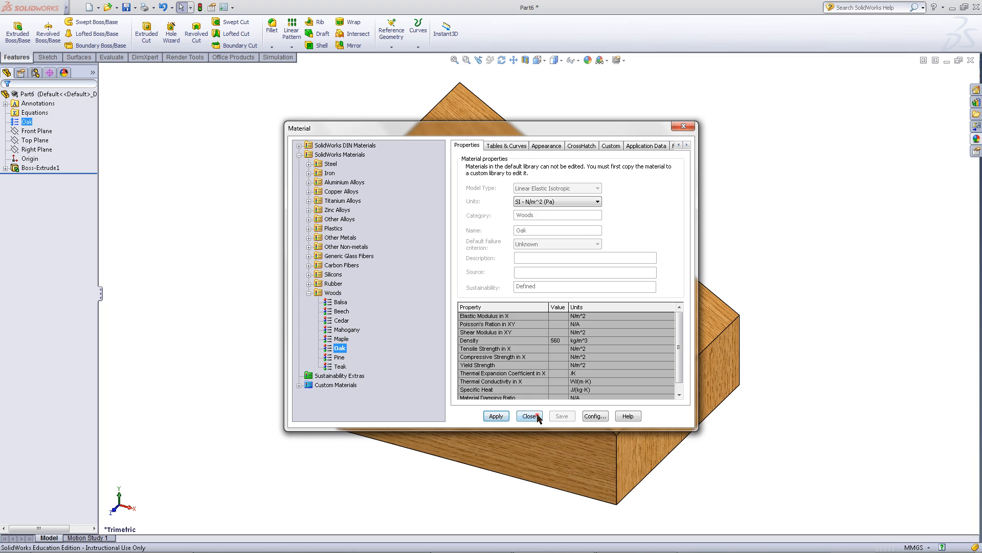
click(529, 416)
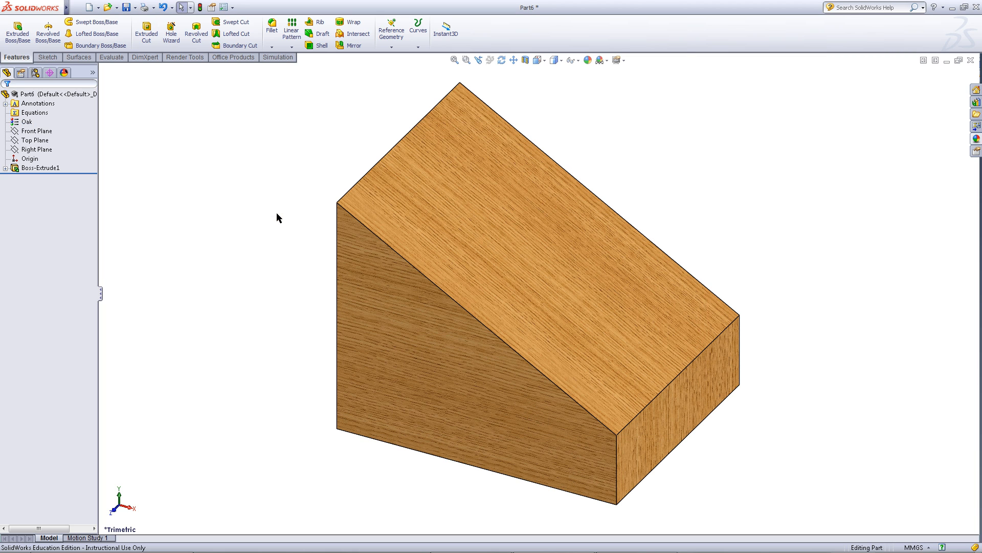
Start a sketch on the sloped top face and draw a small circle on it
right_click(493, 202)
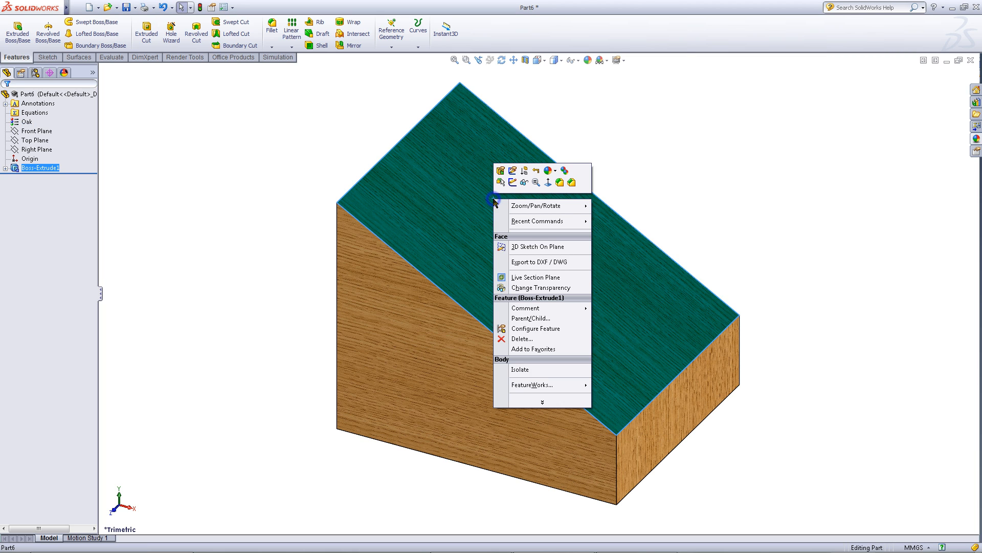
mouse_move(512, 182)
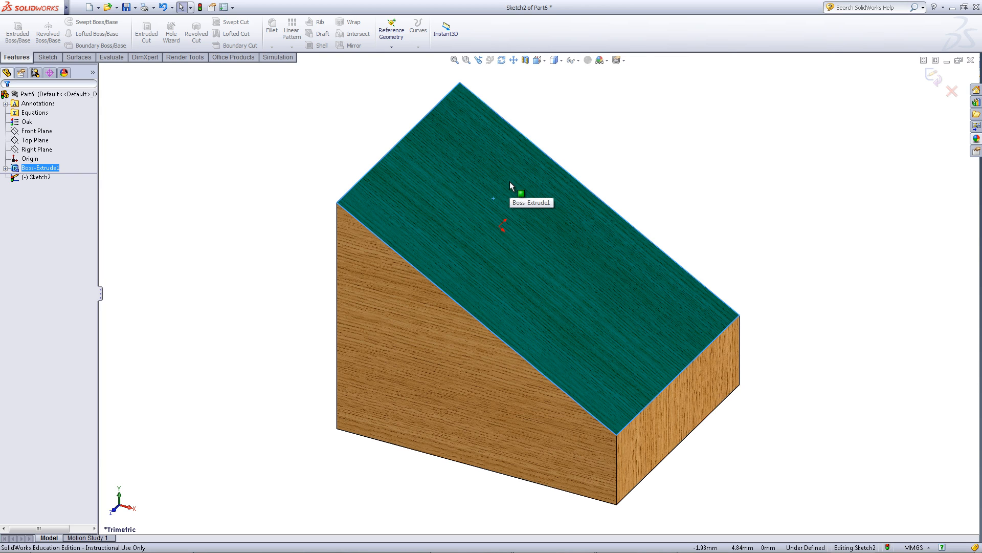
click(47, 57)
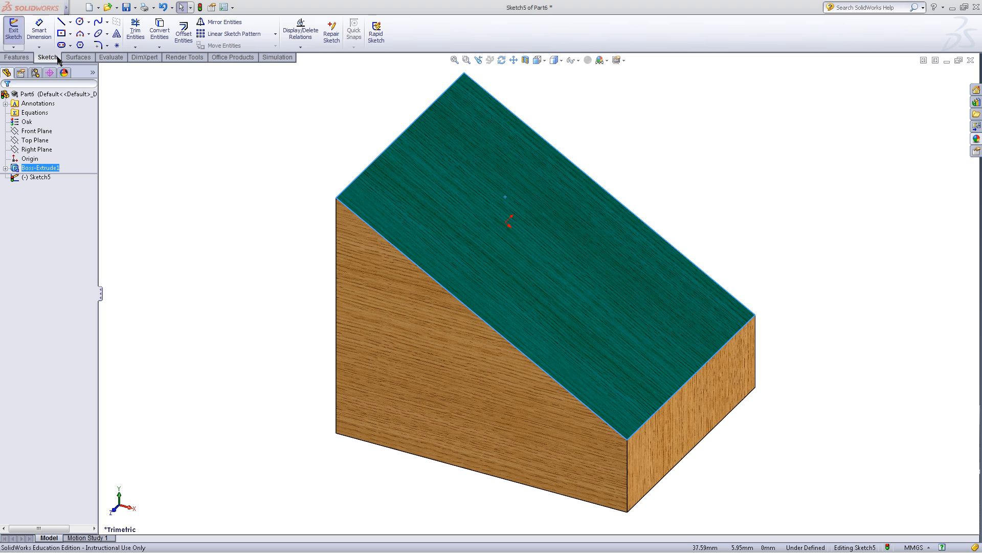
click(78, 21)
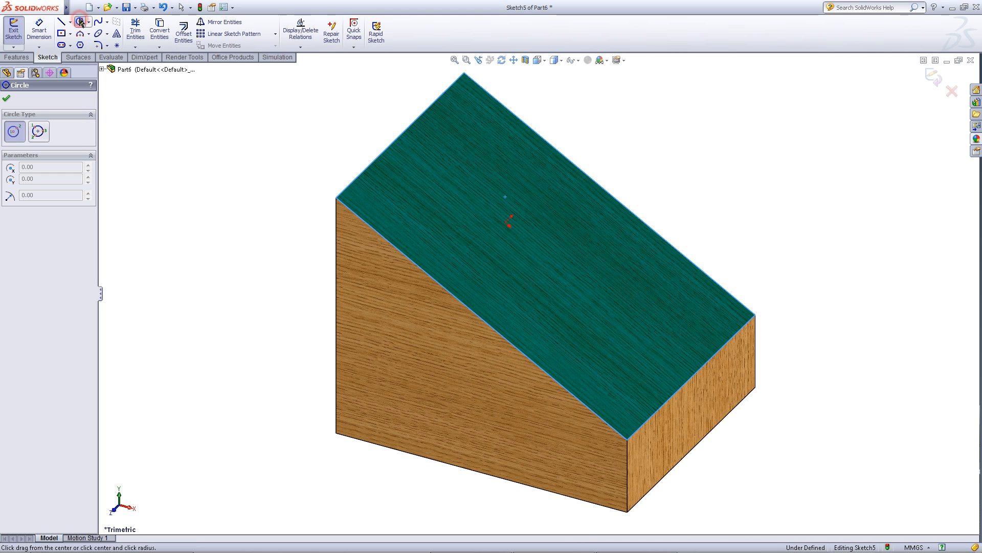
mouse_move(446, 200)
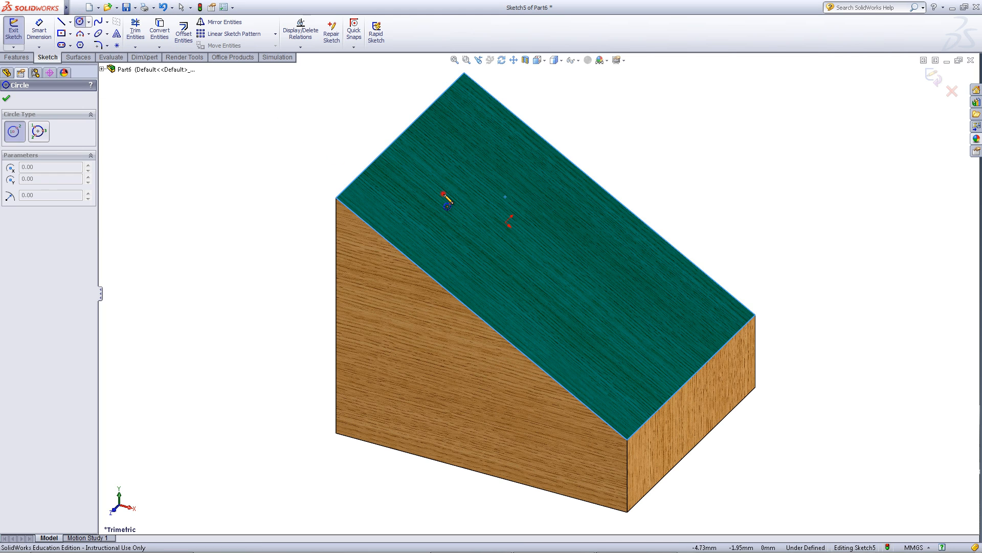
click(447, 193)
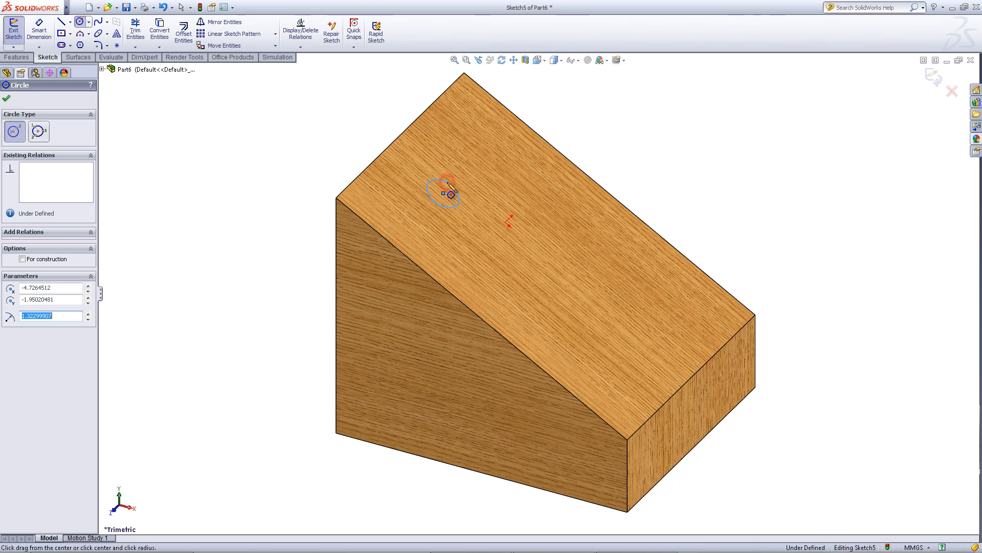
click(38, 29)
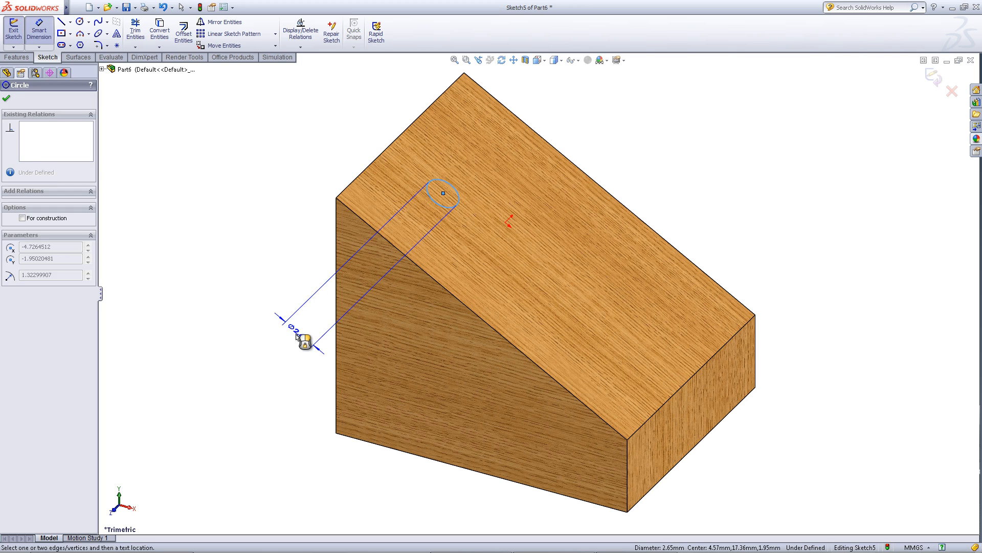
Dimension the circle to 5 mm diameter and 8 mm from the slope's top edge
click(305, 342)
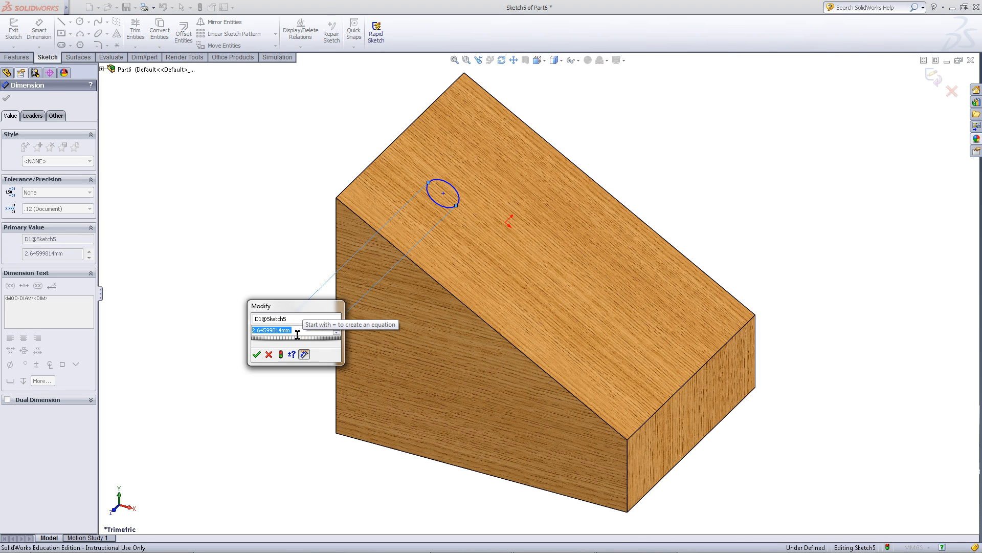
click(256, 354)
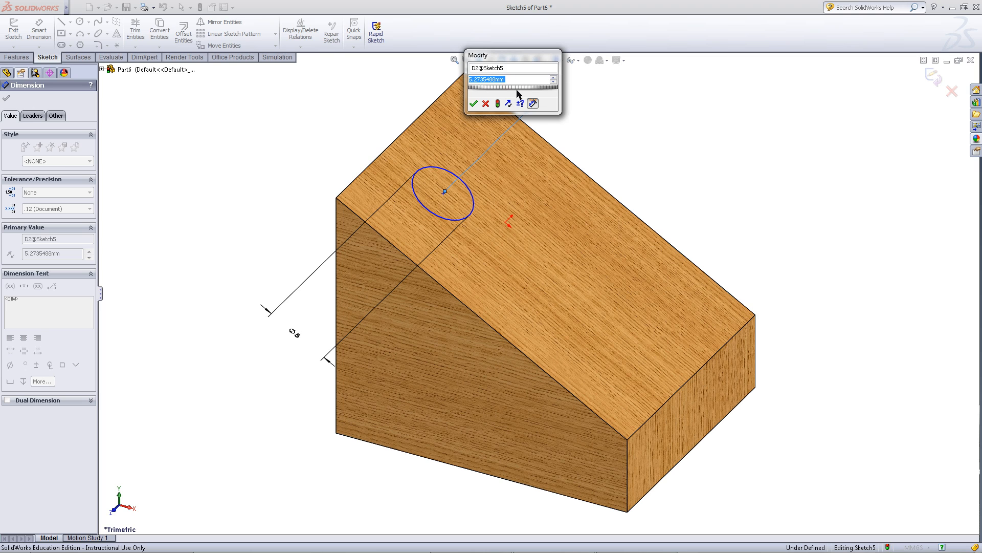
click(473, 104)
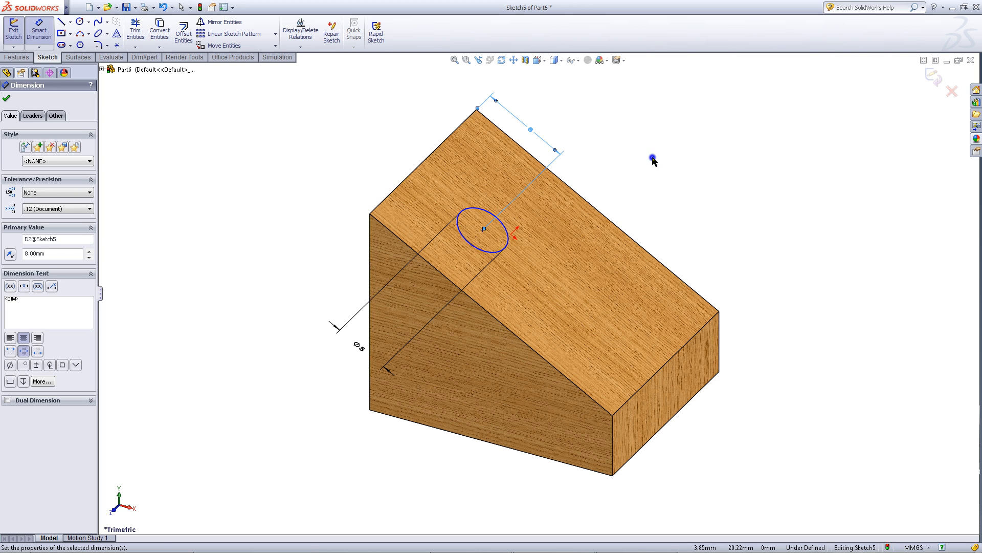
click(6, 98)
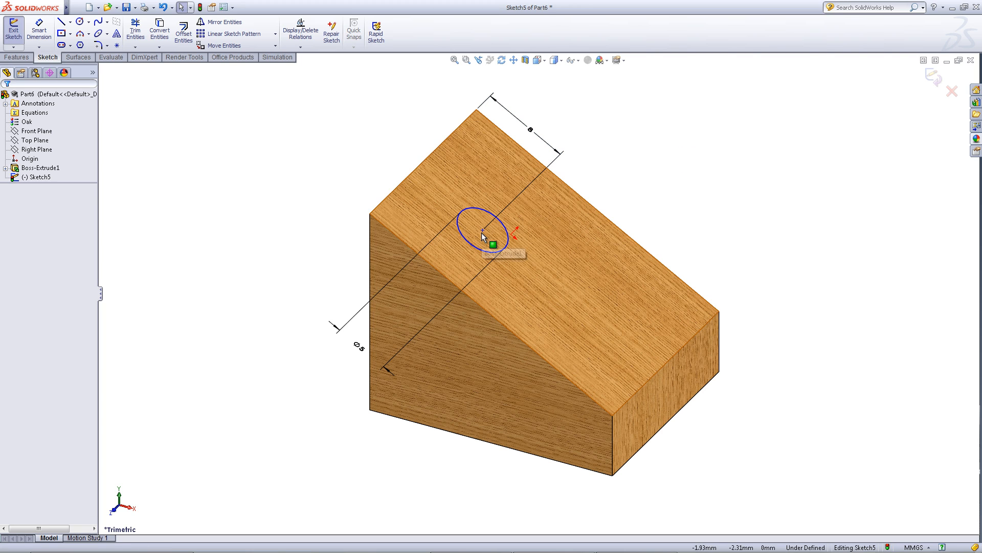
Draw a construction centreline down the sloped face from its upper edge to its lower edge
click(493, 243)
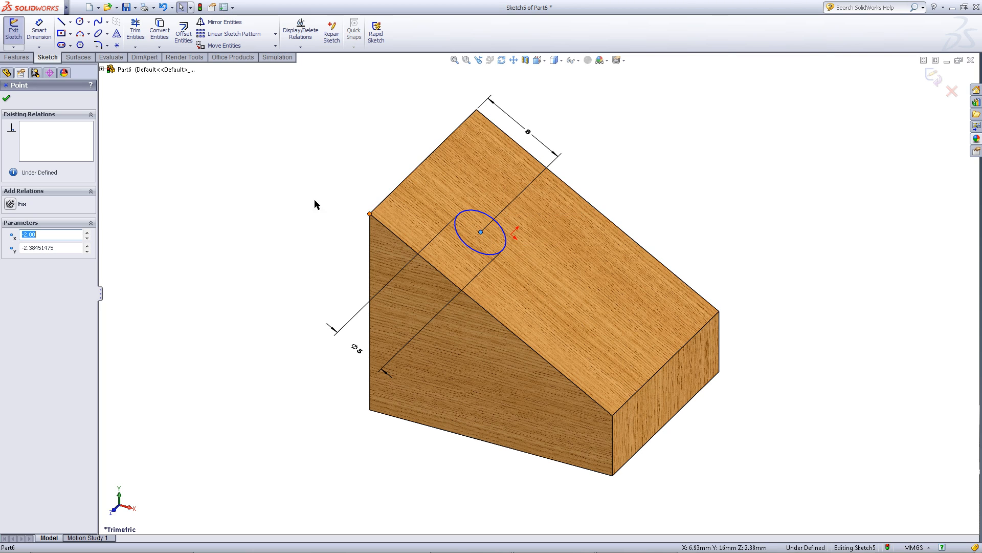
click(74, 21)
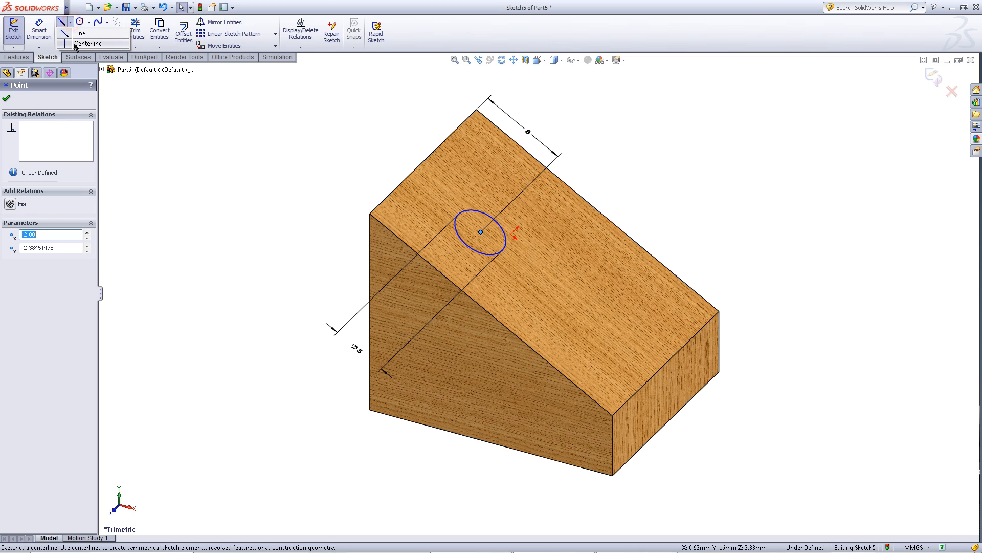
click(88, 43)
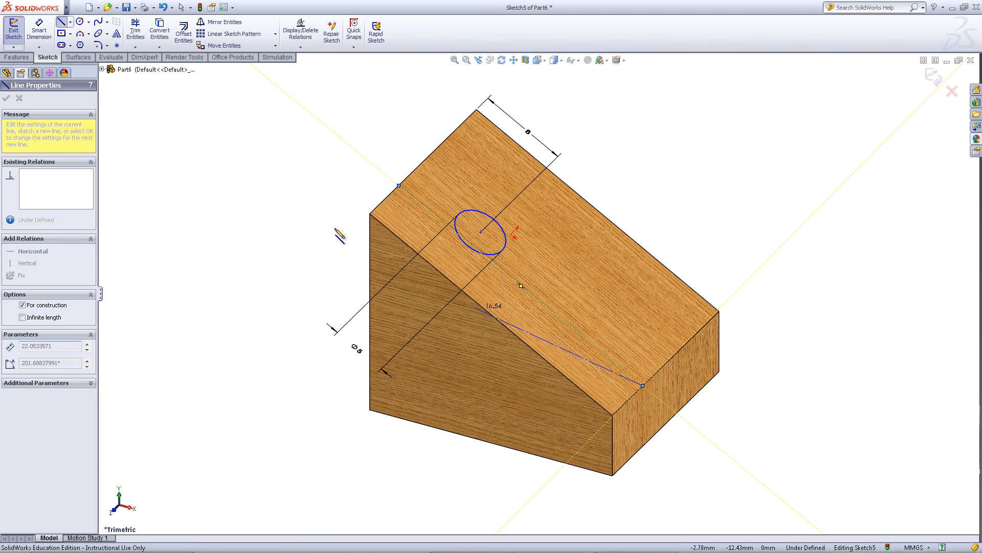
click(6, 98)
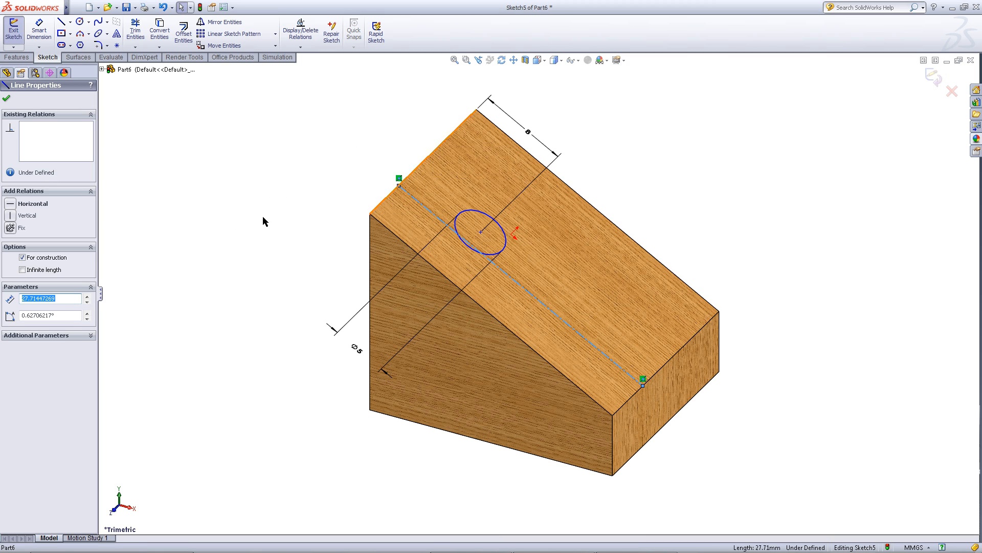
click(33, 203)
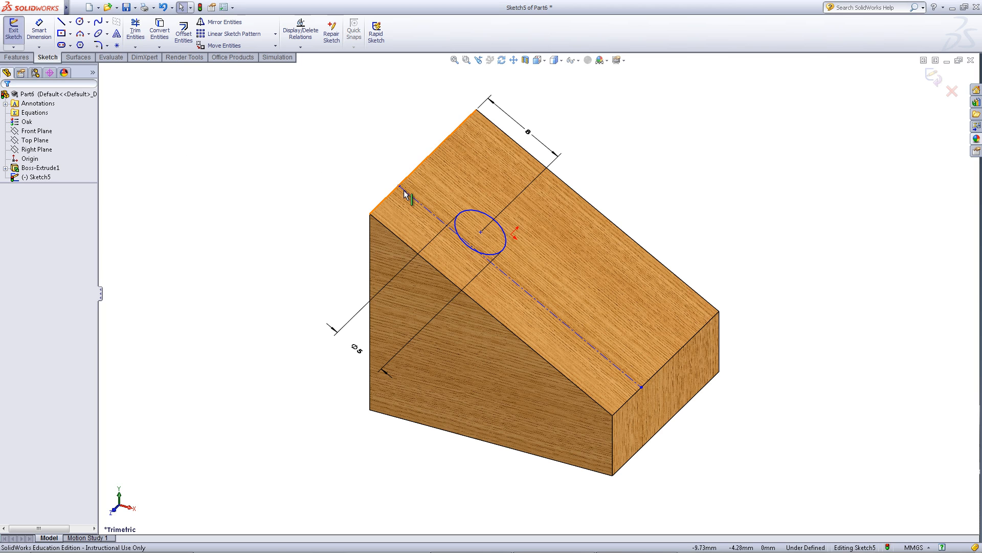
Pin the centreline endpoint to the edge midpoint and make the circle centre coincident with the centreline
click(399, 184)
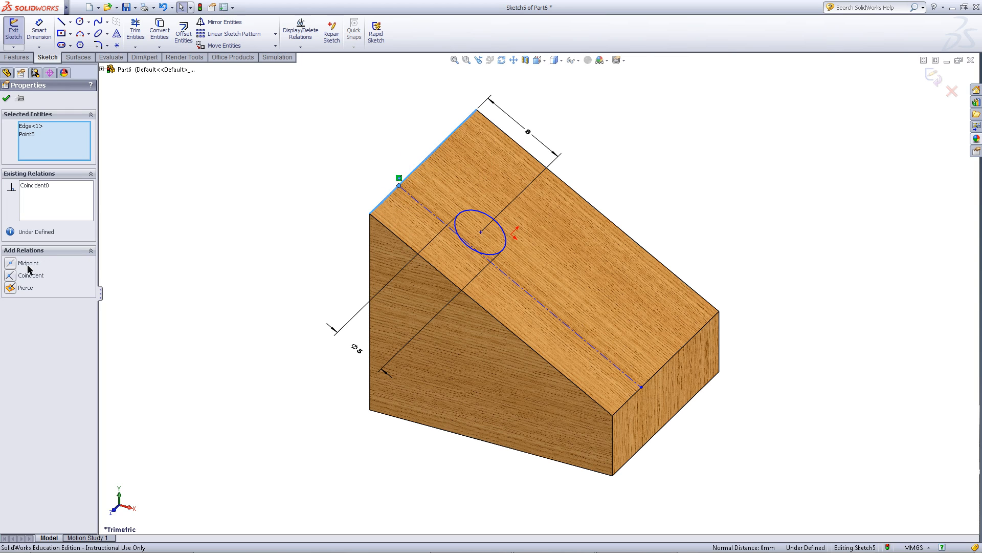
click(28, 263)
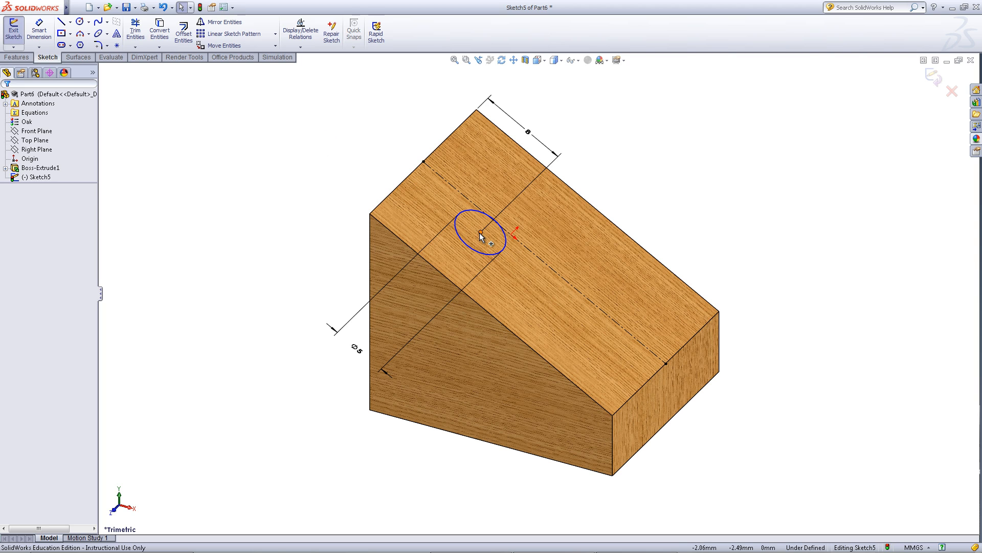
click(481, 232)
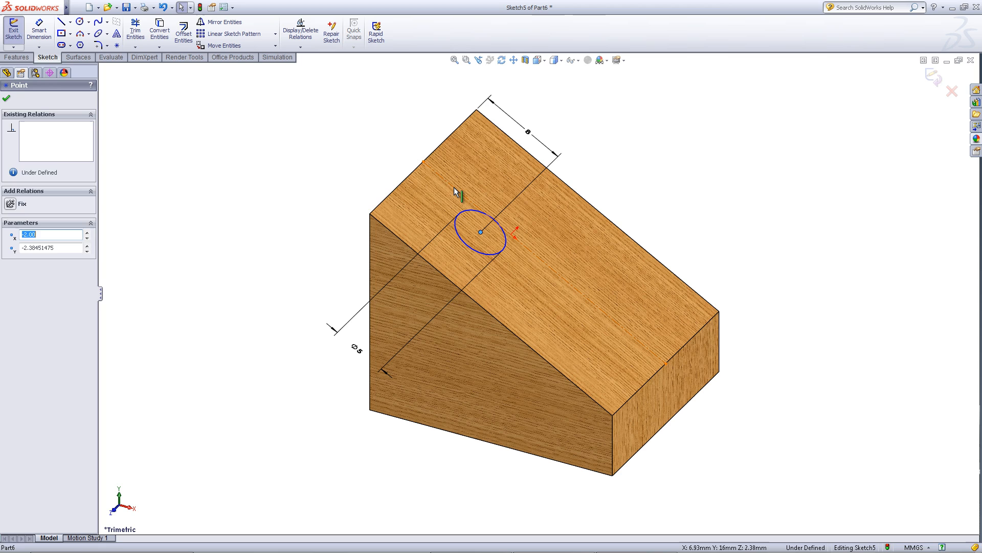
click(424, 161)
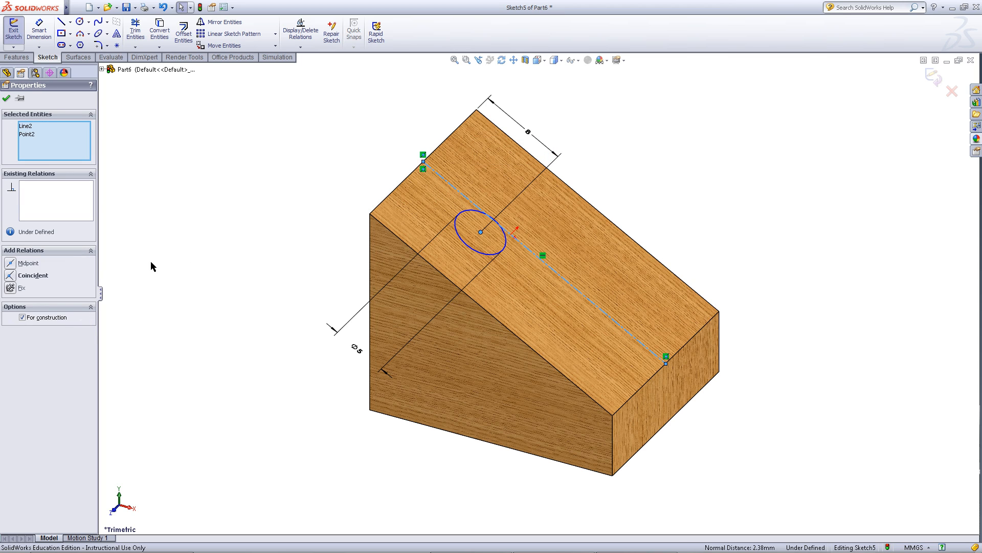
click(34, 275)
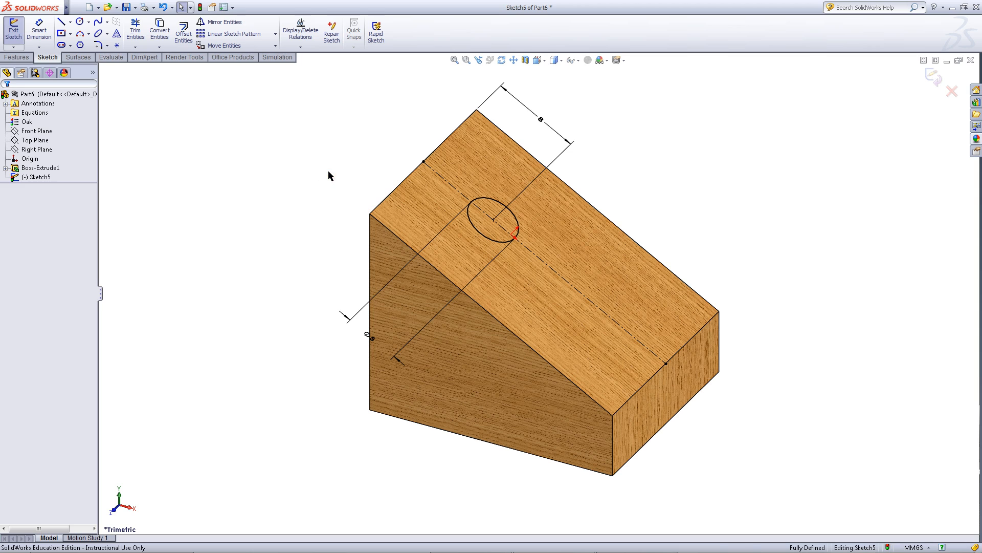
mouse_move(932, 79)
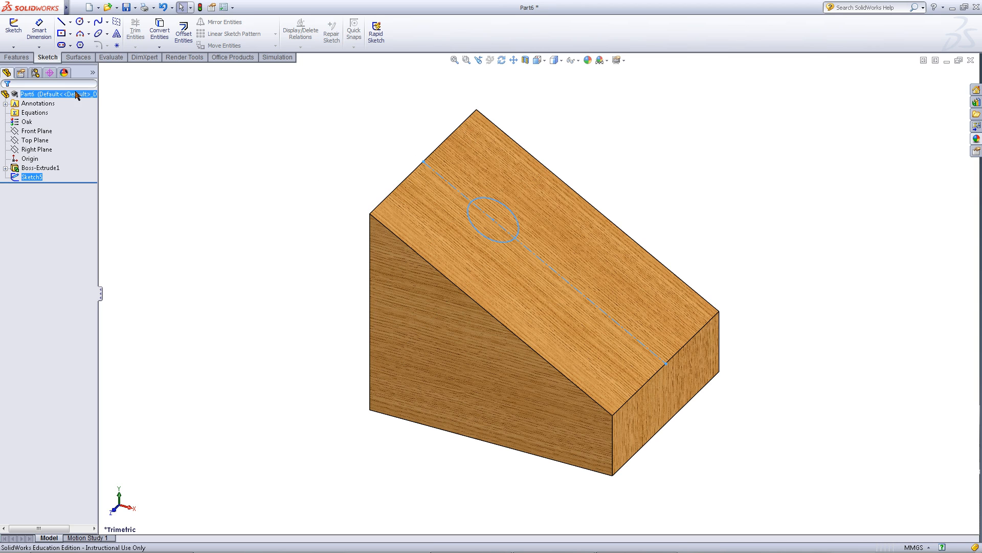
Extrude-cut the circle 5 mm deep (Blind) into the sloped face as Cut-Extrude1
click(16, 58)
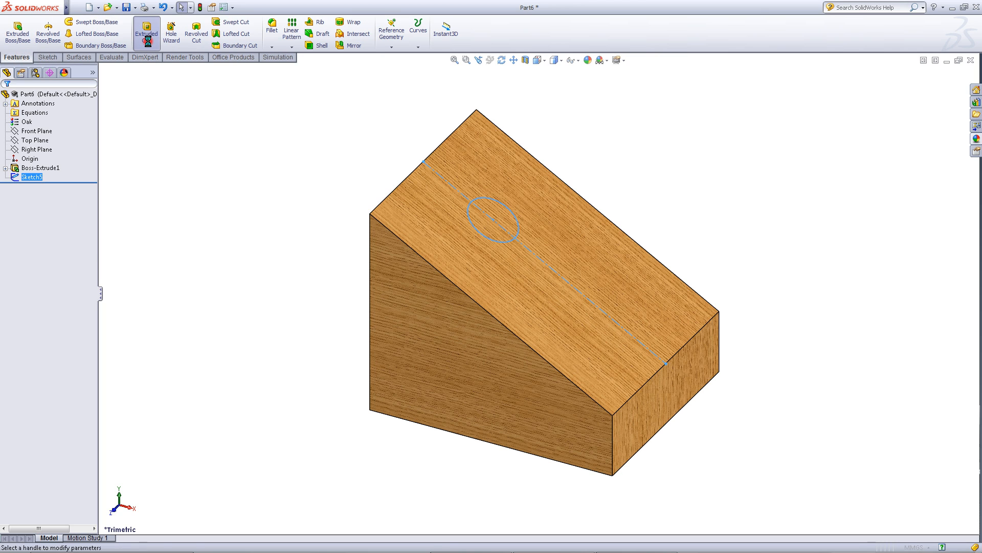
click(146, 28)
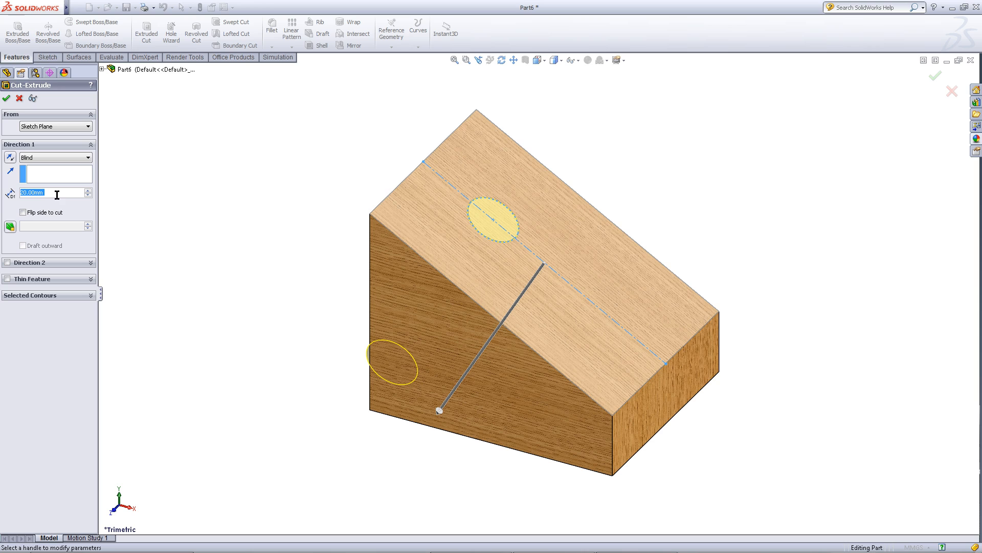
text(5)
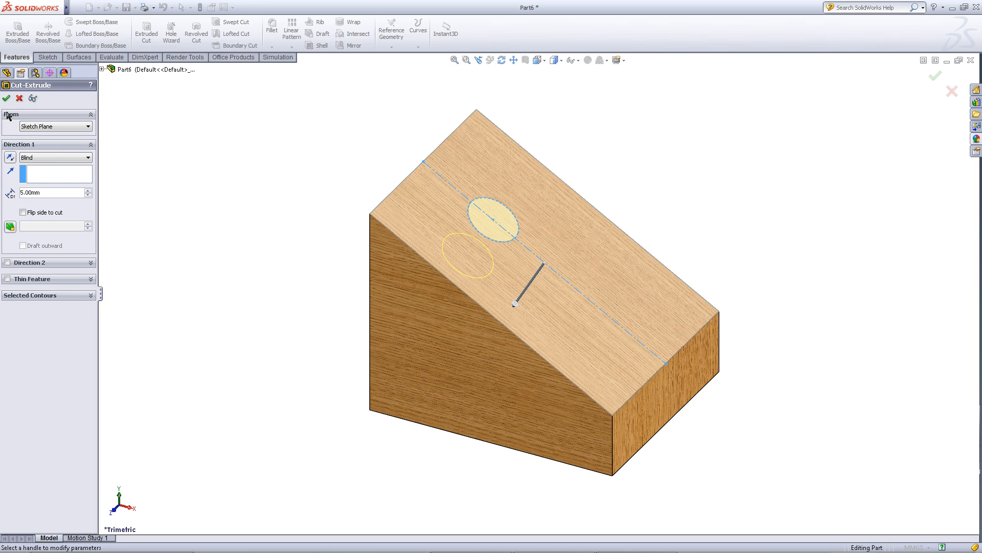
click(6, 98)
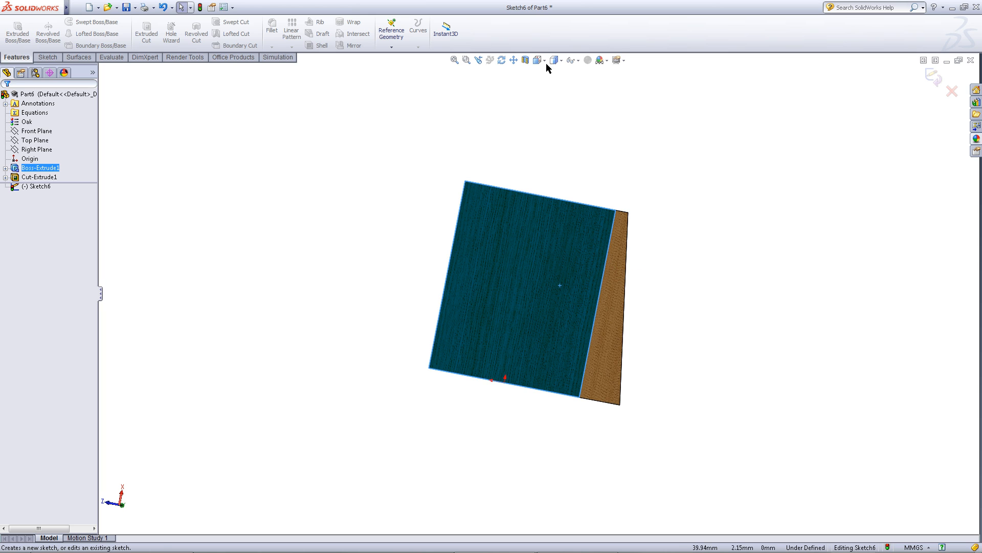
Switch to the Bottom view and begin a circle sketch on the bottom face
click(537, 60)
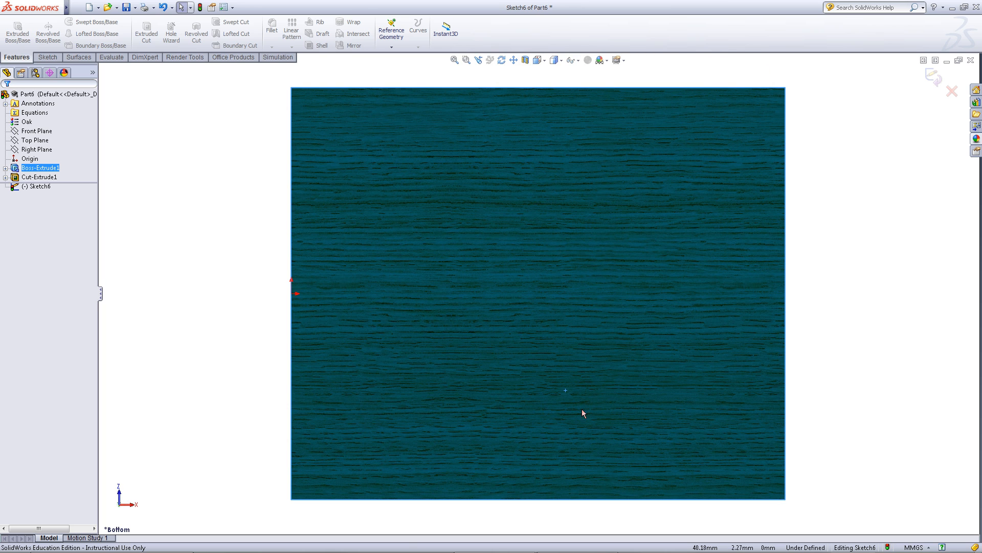
click(47, 58)
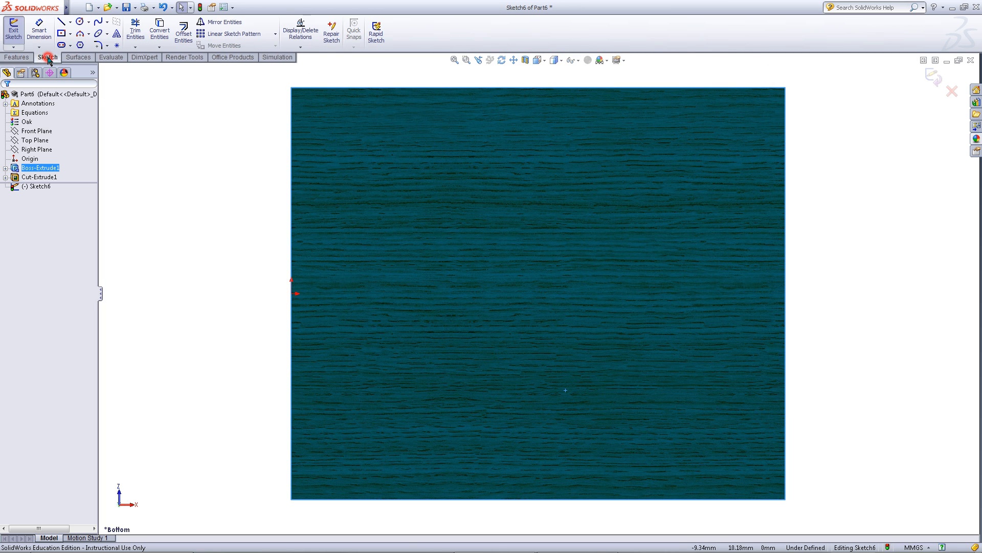
click(77, 22)
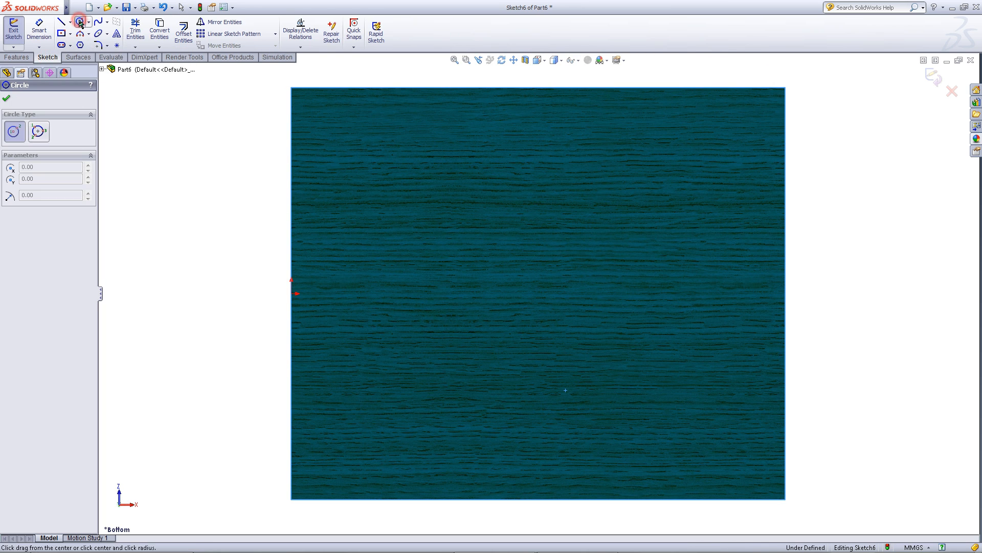
mouse_move(652, 299)
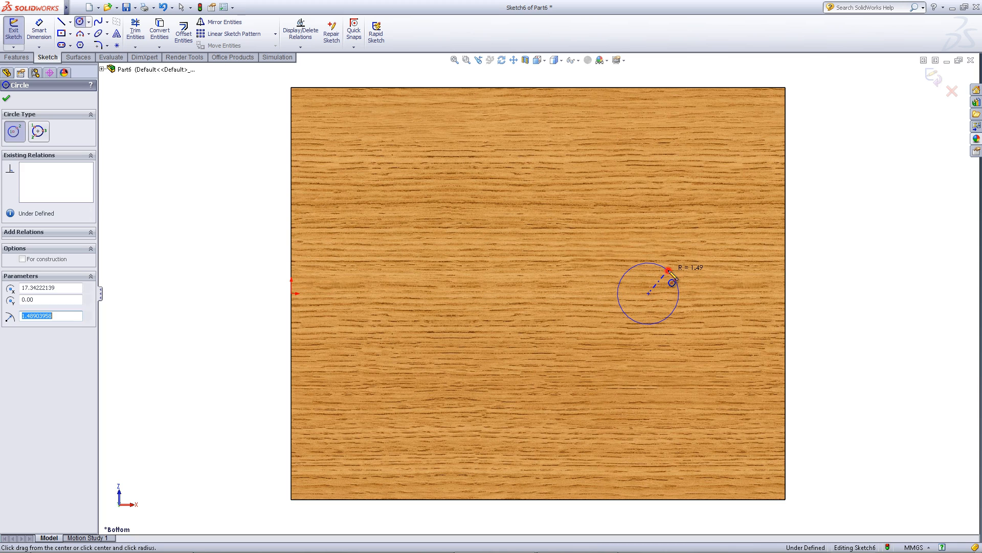
Dimension the bottom circle to 5 mm diameter, centre 10 mm from the right edge
click(38, 29)
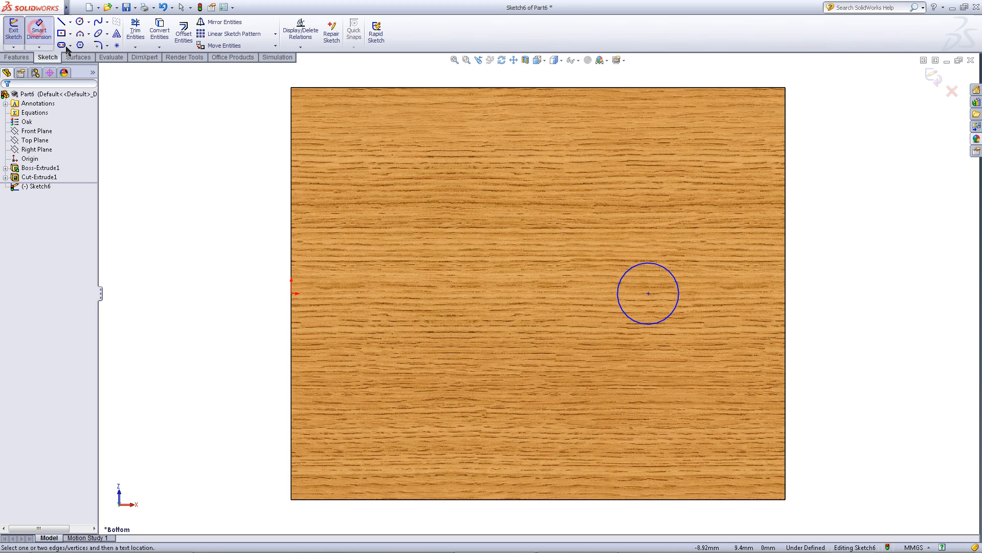
click(648, 294)
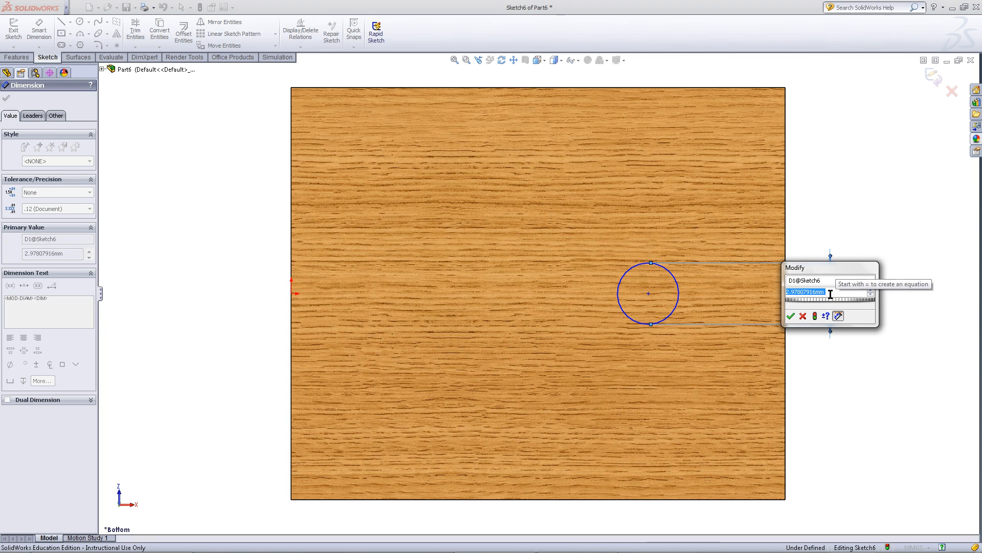
click(792, 316)
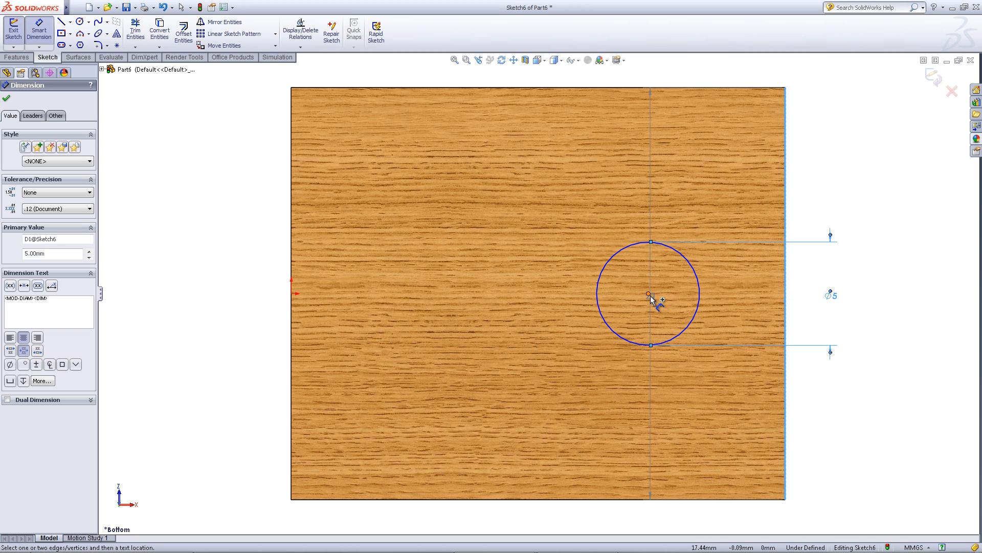
click(649, 294)
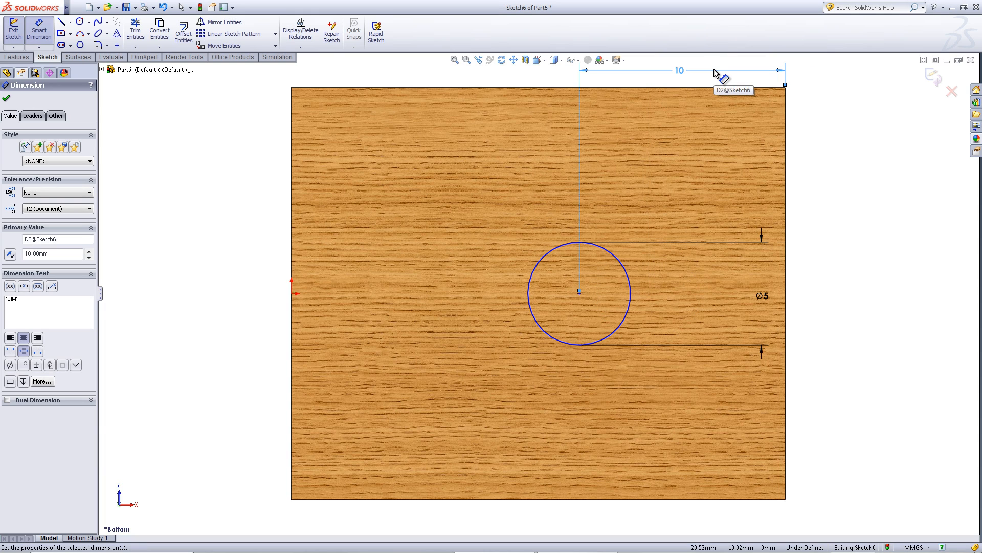
mouse_move(670, 363)
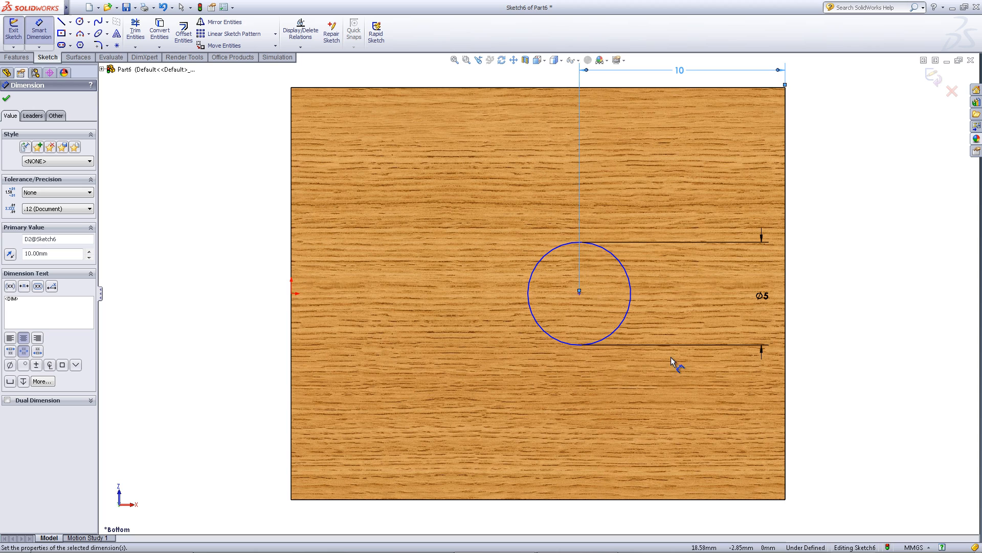
right_click(673, 364)
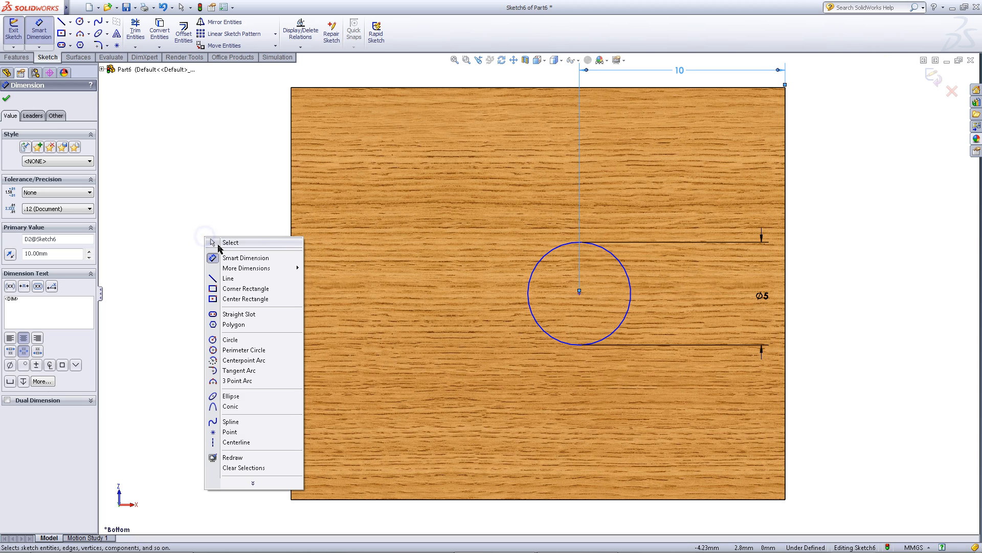
Add a Horizontal relation between the circle centre and the origin, fully defining Sketch6
click(231, 241)
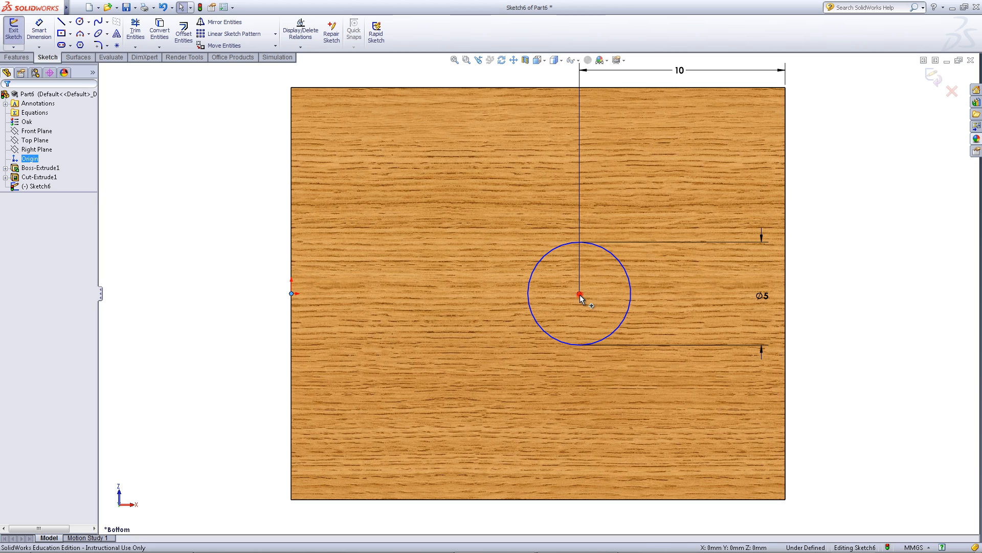
click(580, 294)
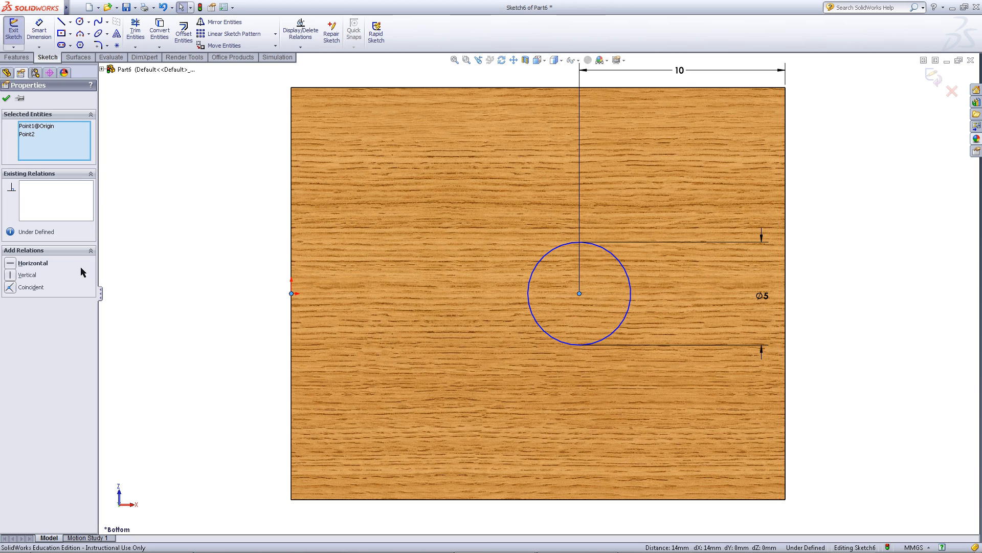
click(33, 263)
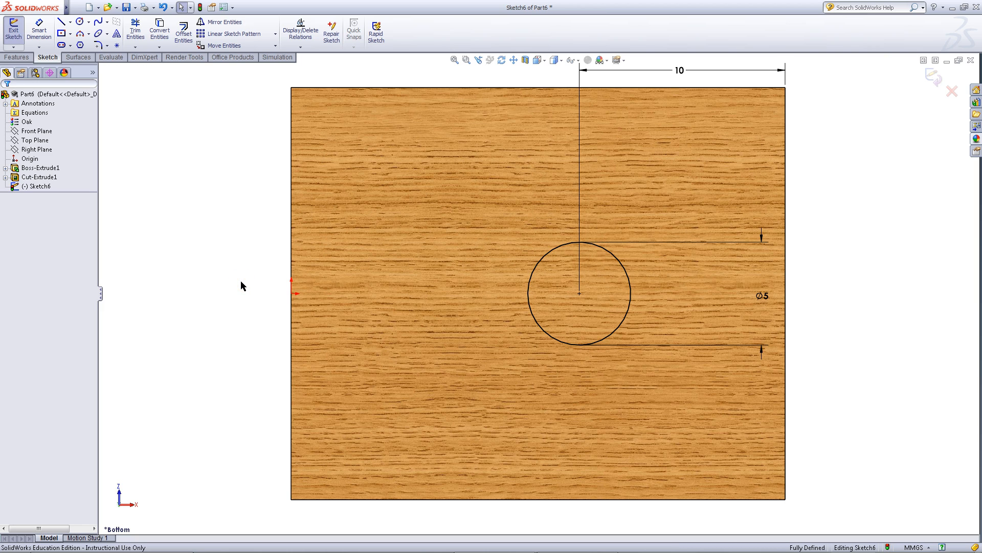
mouse_move(934, 79)
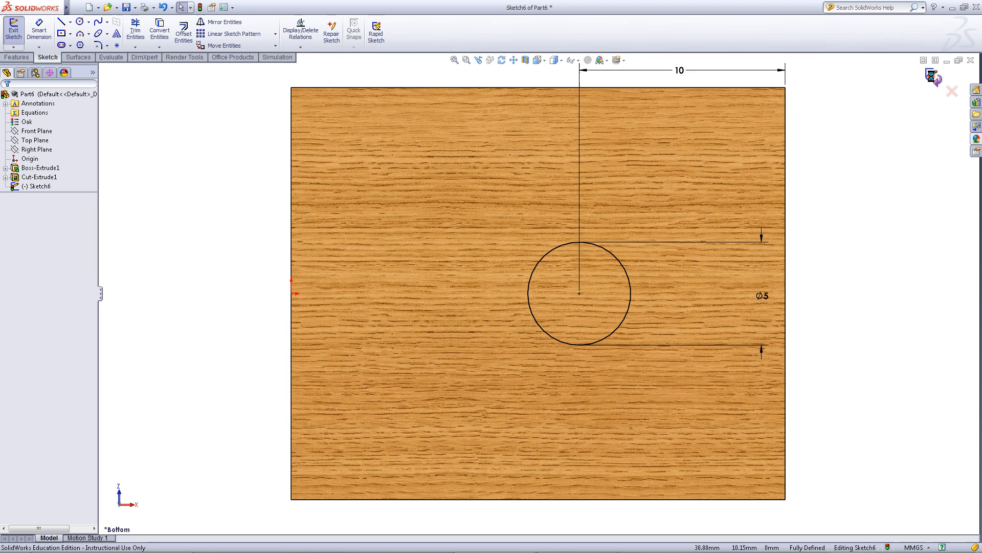
click(13, 29)
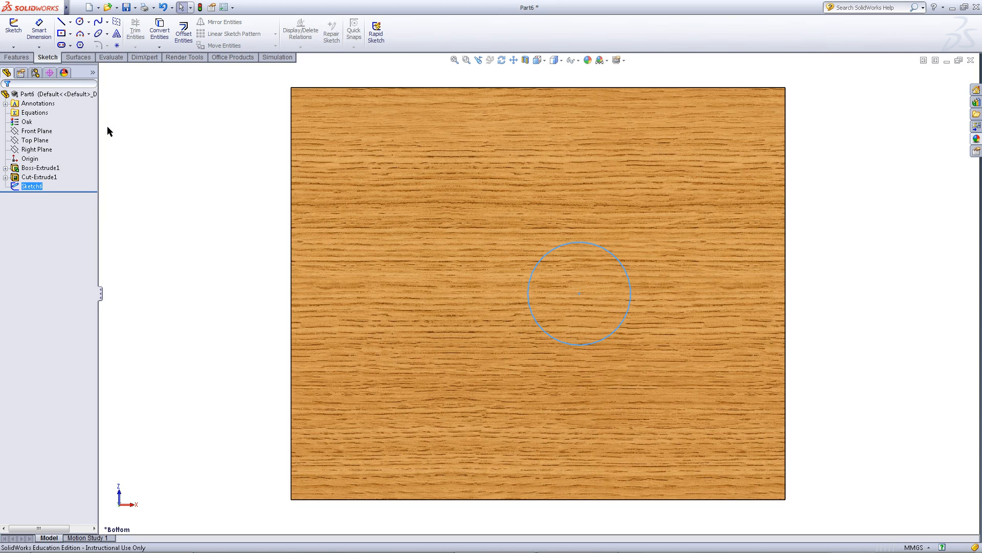
Extrude-cut the bottom circle 5 mm deep (Blind) as Cut-Extrude2
click(16, 57)
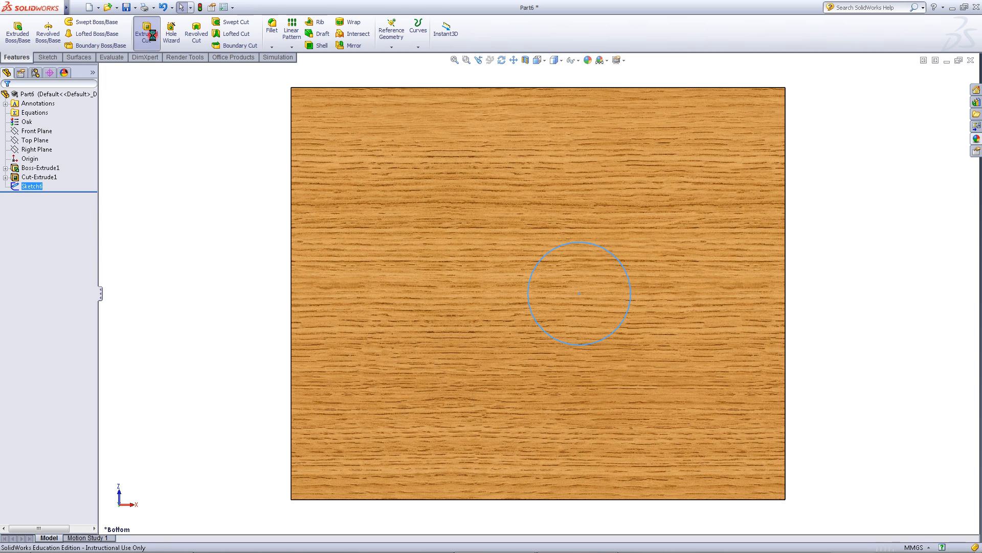
click(145, 30)
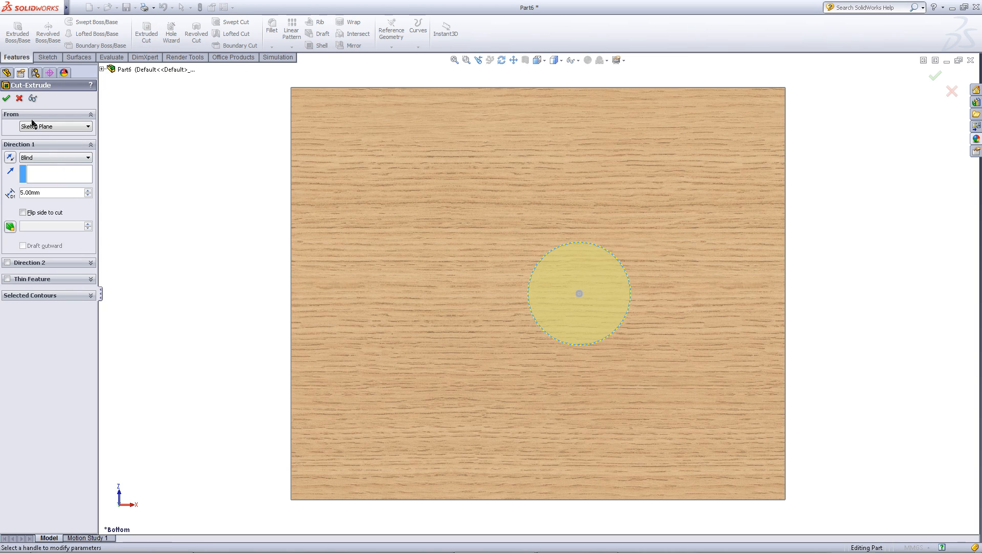
click(6, 98)
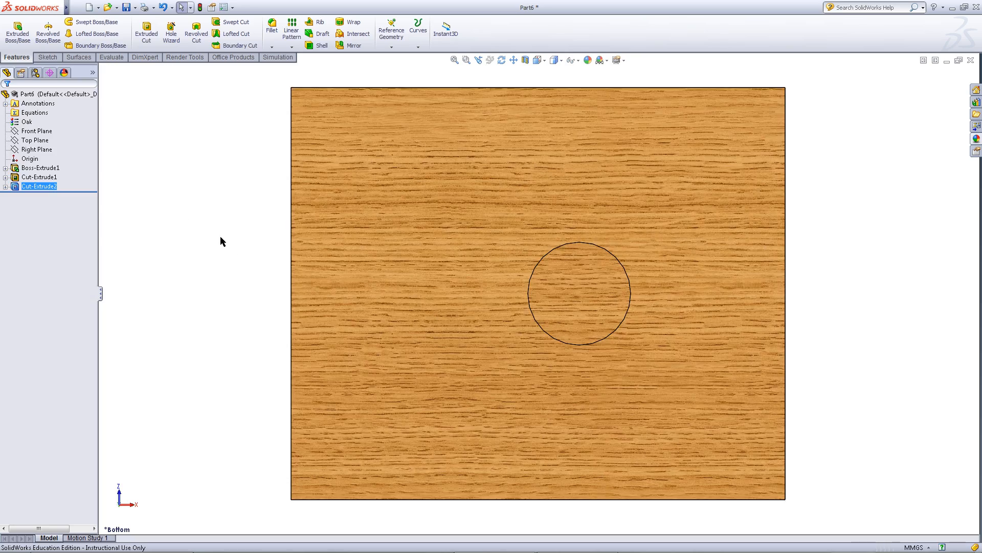